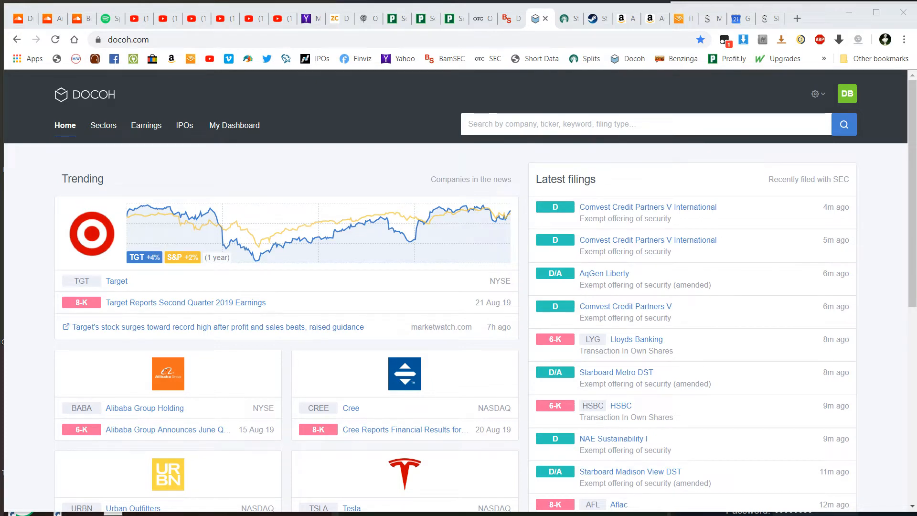
{"action": "mouse_move", "coordinate": [352, 187]}
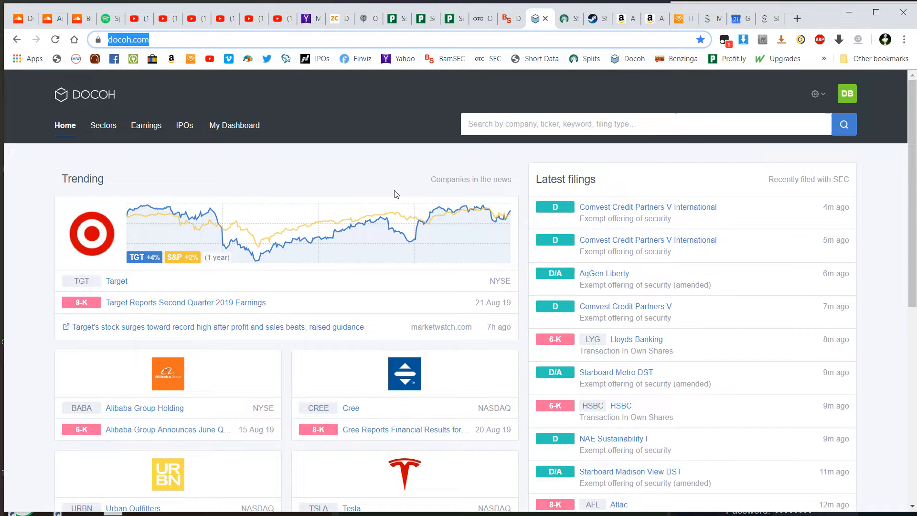
- Scroll down while the DPW five-day, one-minute thinkorswim chart is shown
{"action": "scroll", "scroll_direction": "down", "scroll_amount": 3}
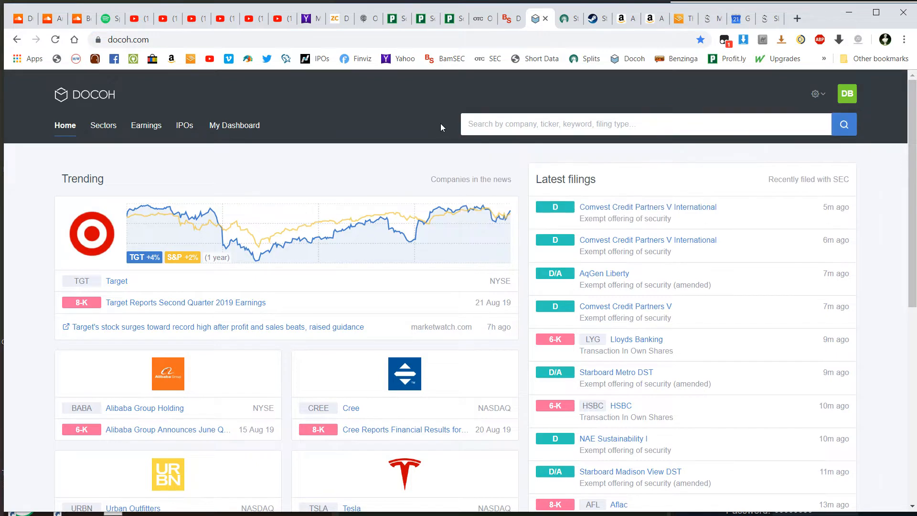
{"action": "mouse_move", "coordinate": [622, 286]}
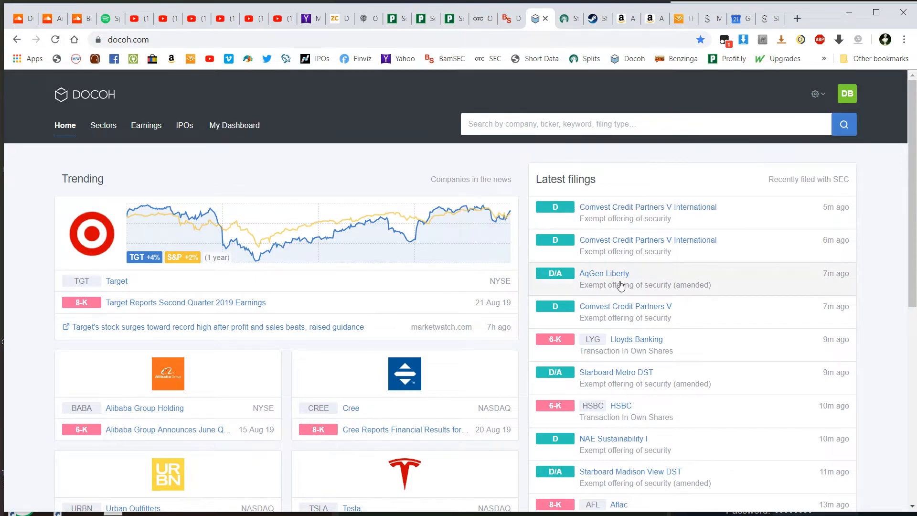
{"action": "mouse_move", "coordinate": [525, 249]}
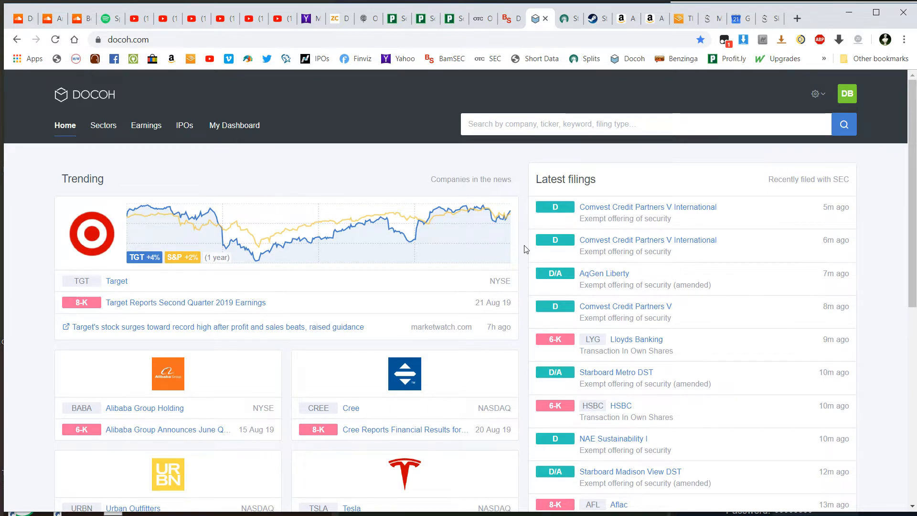
{"action": "mouse_move", "coordinate": [549, 146]}
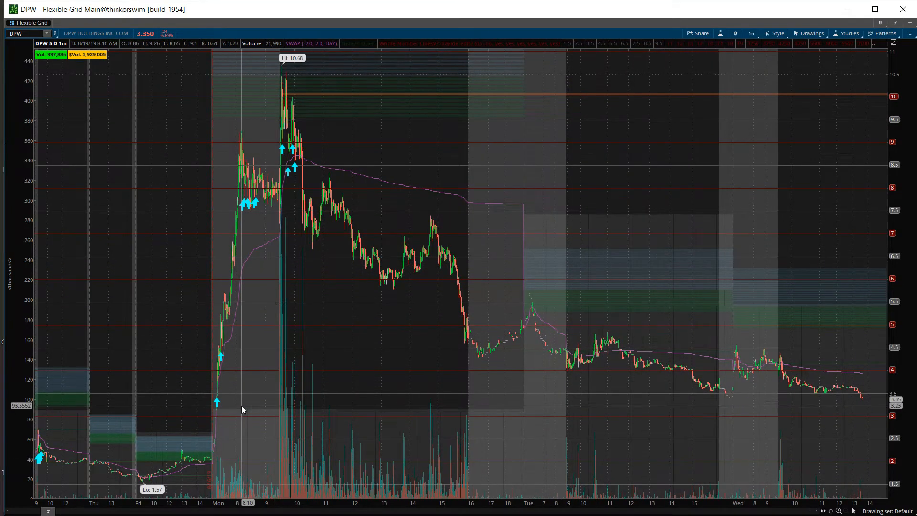
{"action": "mouse_move", "coordinate": [297, 96]}
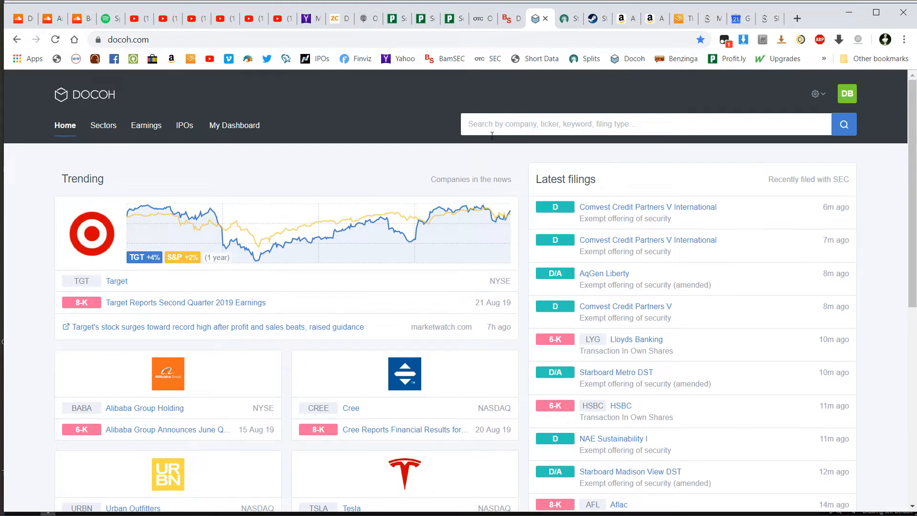
- Search Docoh for 'dpw' and open DPW Holdings' company profile
{"action": "type", "text": "dpw"}
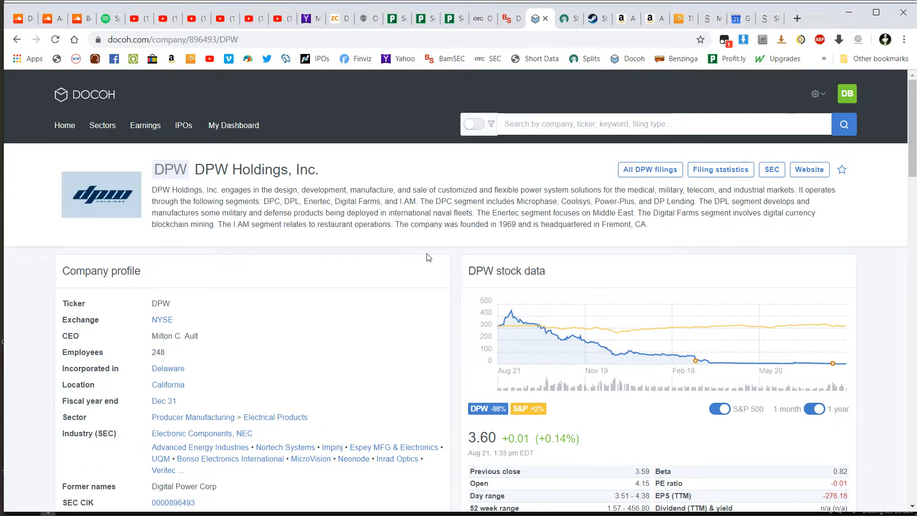
{"action": "scroll", "scroll_direction": "down", "scroll_amount": 3}
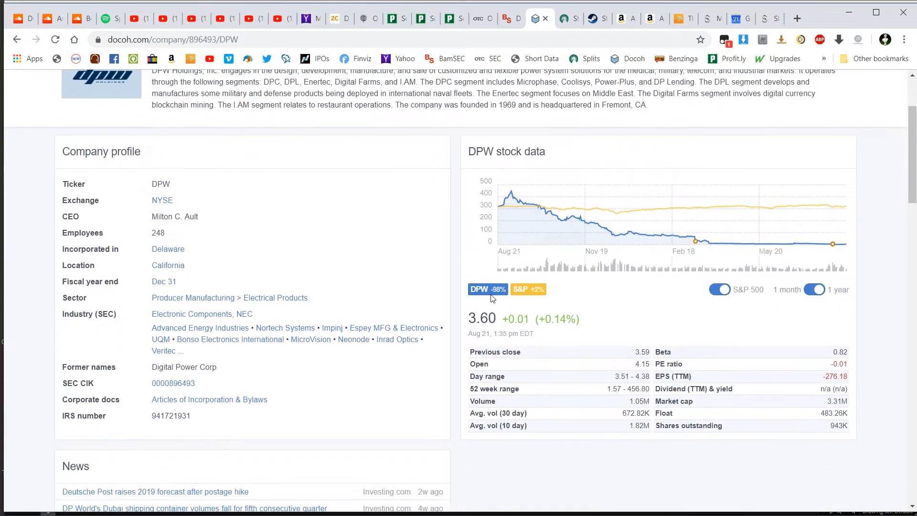
{"action": "scroll", "scroll_direction": "down", "scroll_amount": 3}
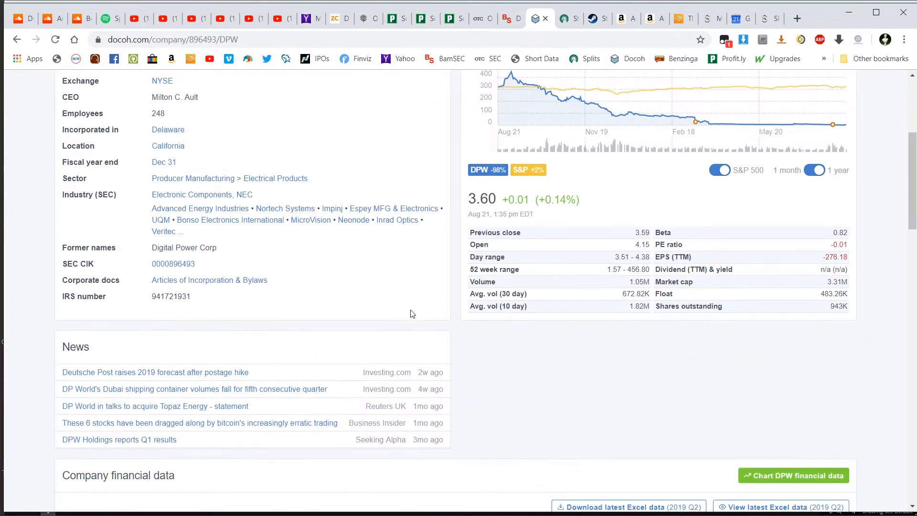
{"action": "scroll", "scroll_direction": "down", "scroll_amount": 3}
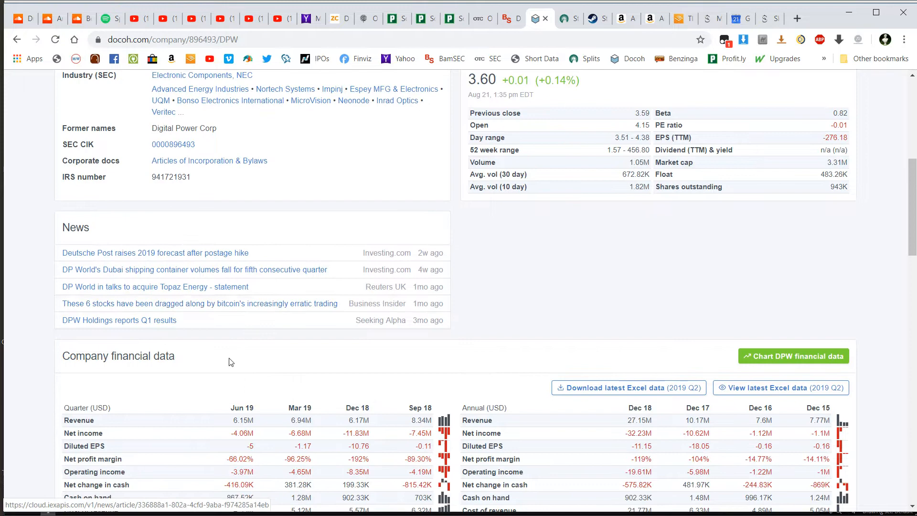
{"action": "scroll", "scroll_direction": "down", "scroll_amount": 3}
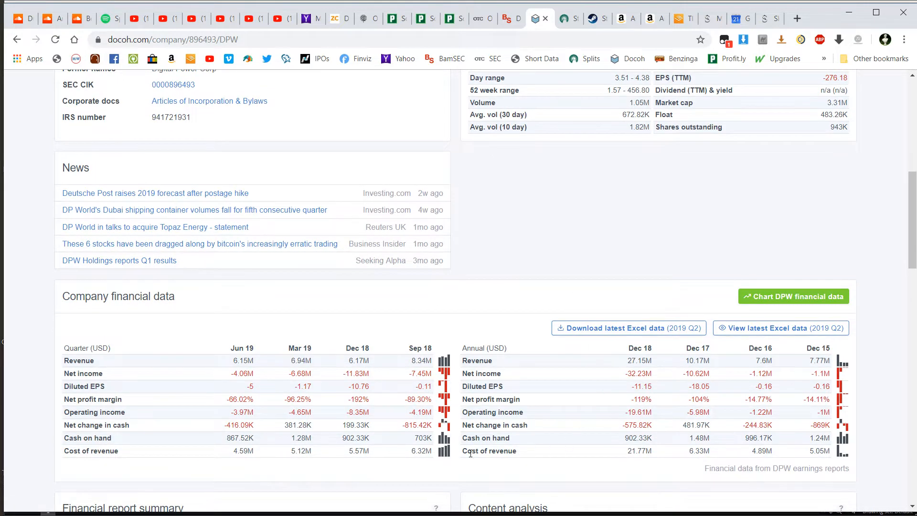
- Browse DPW's stock data, financial data, news and filings lists further down
{"action": "scroll", "scroll_direction": "down", "scroll_amount": 3}
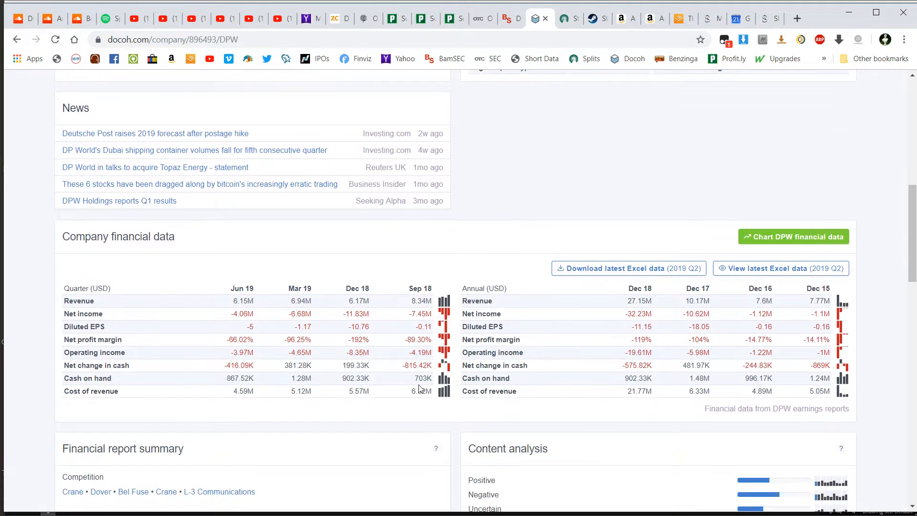
{"action": "mouse_move", "coordinate": [529, 378]}
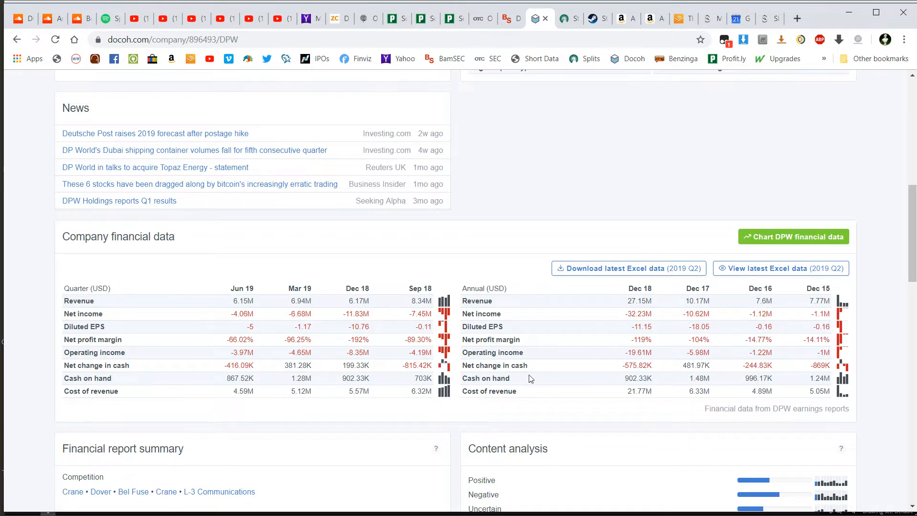
{"action": "scroll", "scroll_direction": "down", "scroll_amount": 3}
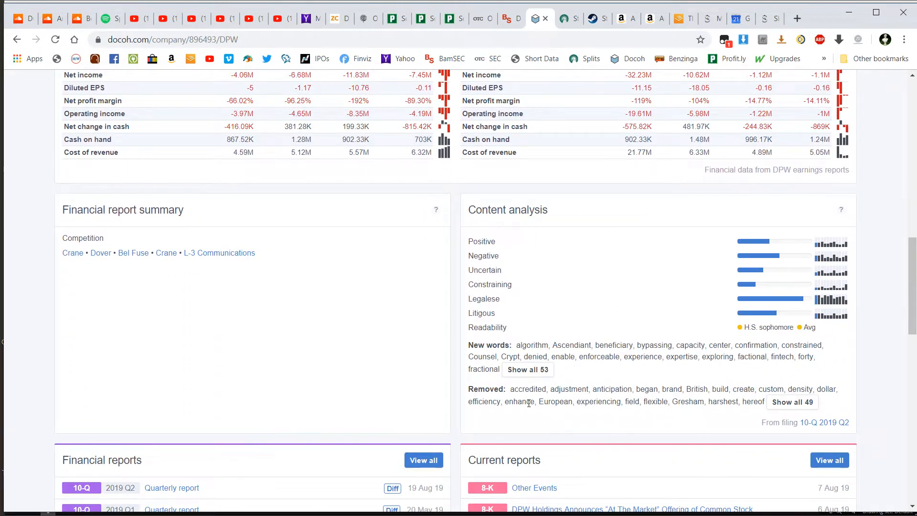
{"action": "mouse_move", "coordinate": [681, 414]}
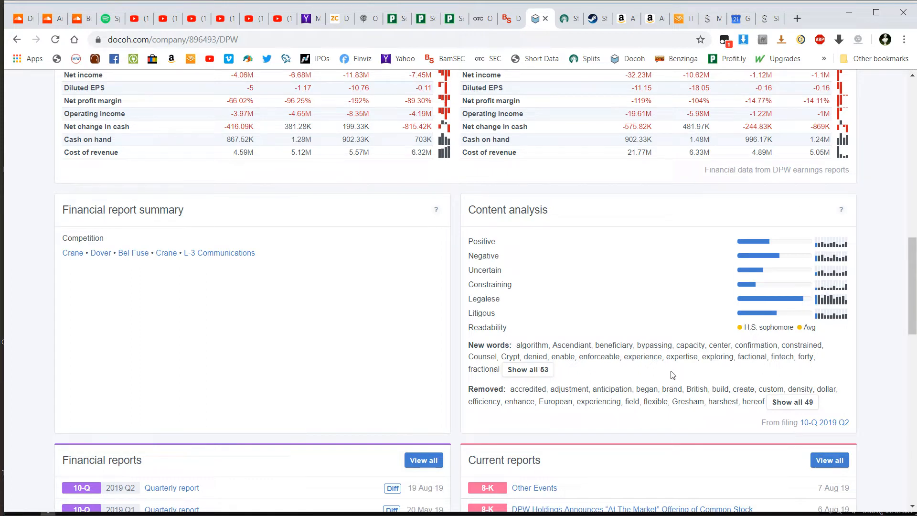
{"action": "scroll", "scroll_direction": "down", "scroll_amount": 3}
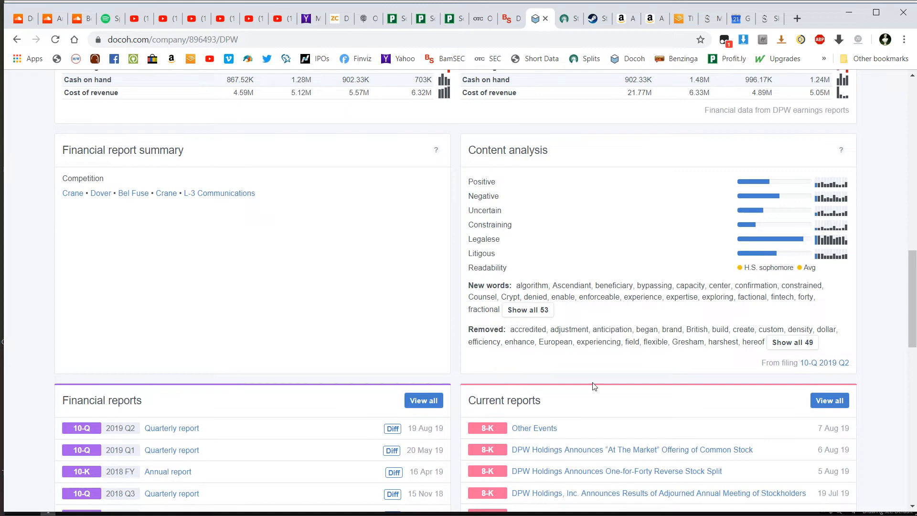
{"action": "scroll", "scroll_direction": "down", "scroll_amount": 3}
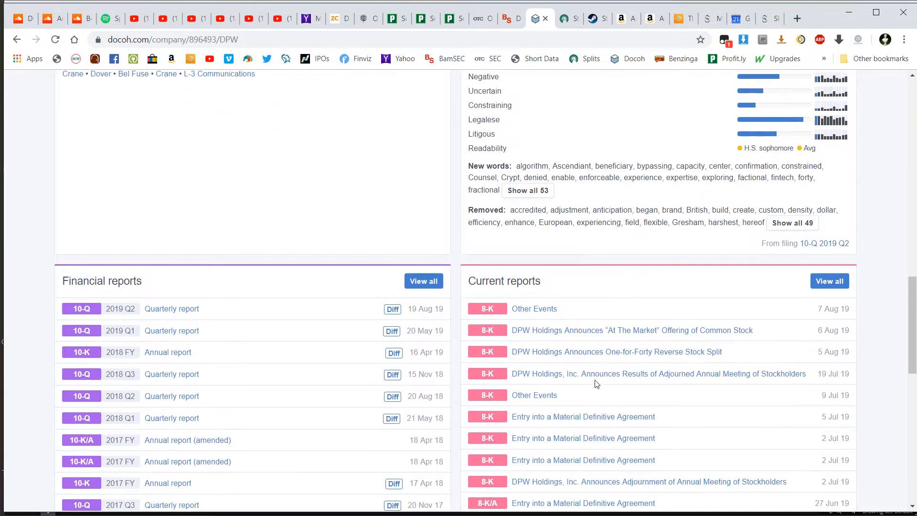
{"action": "scroll", "scroll_direction": "down", "scroll_amount": 3}
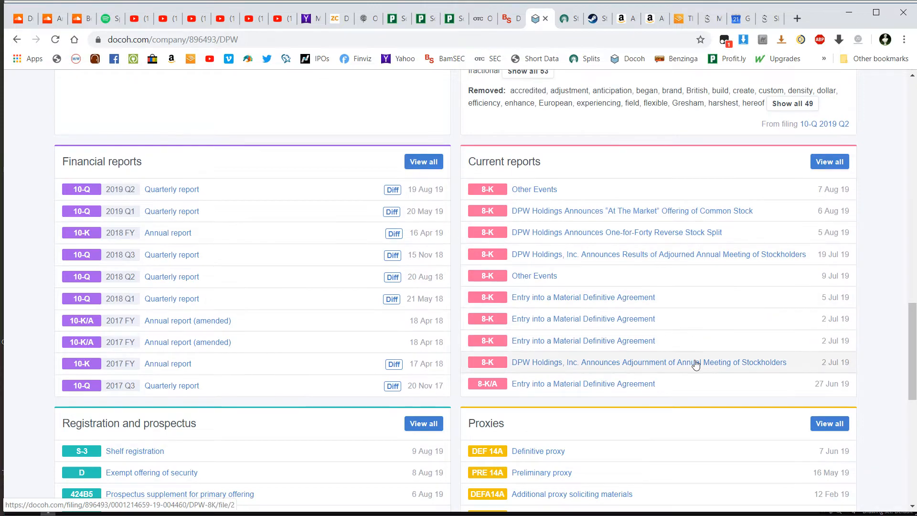
{"action": "scroll", "scroll_direction": "down", "scroll_amount": 3}
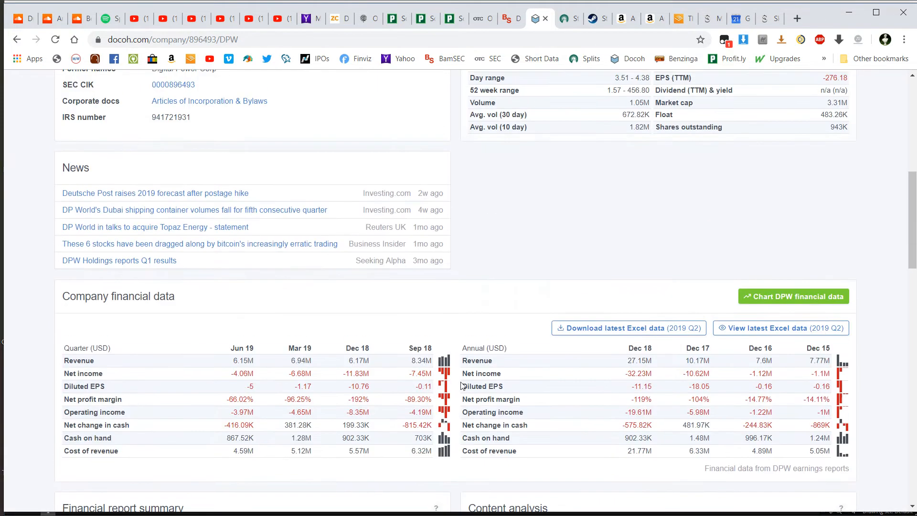
{"action": "scroll", "scroll_direction": "up", "scroll_amount": 3}
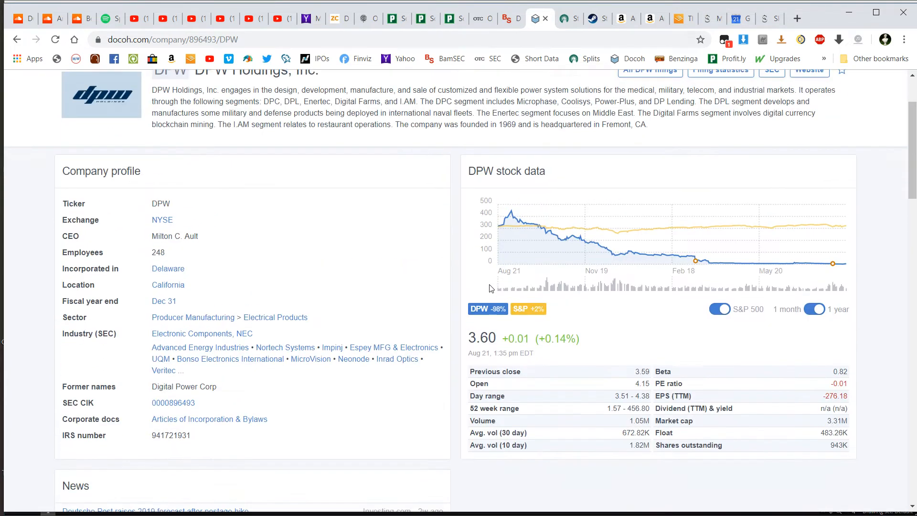
{"action": "scroll", "scroll_direction": "down", "scroll_amount": 3}
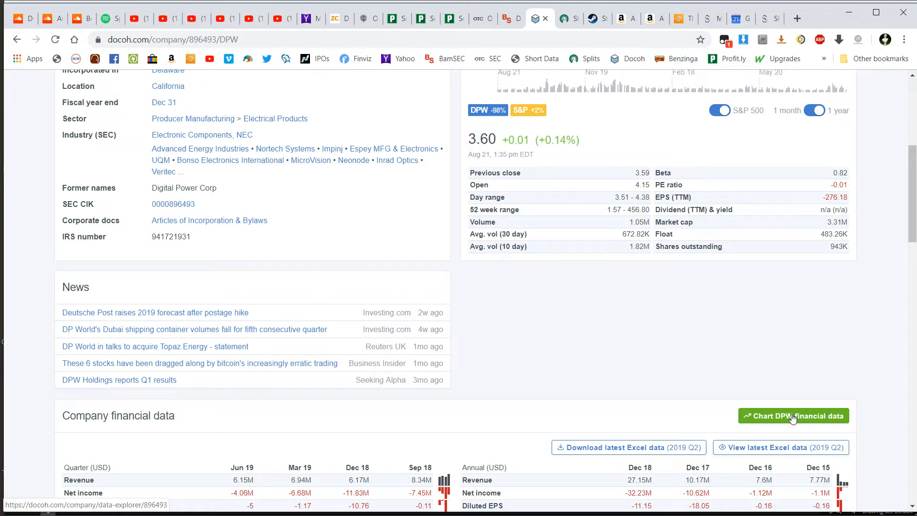
{"action": "mouse_move", "coordinate": [800, 423]}
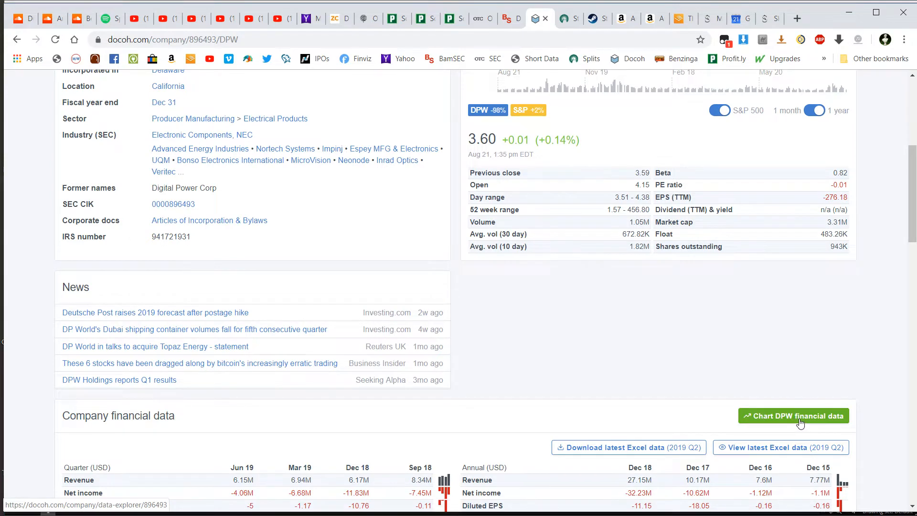
- Open DPW's Financial Data Charts and focus the 'Filter by metric name' box
{"action": "left_click", "coordinate": [792, 416]}
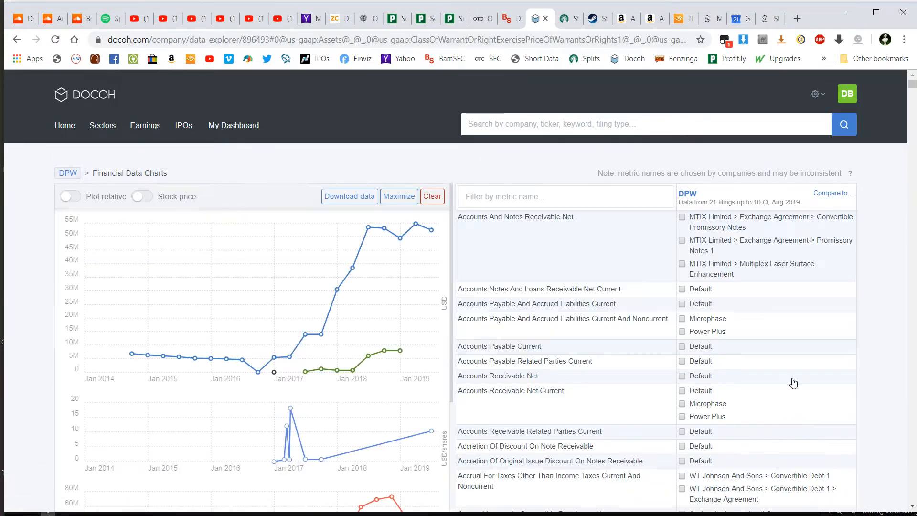
{"action": "mouse_move", "coordinate": [672, 287]}
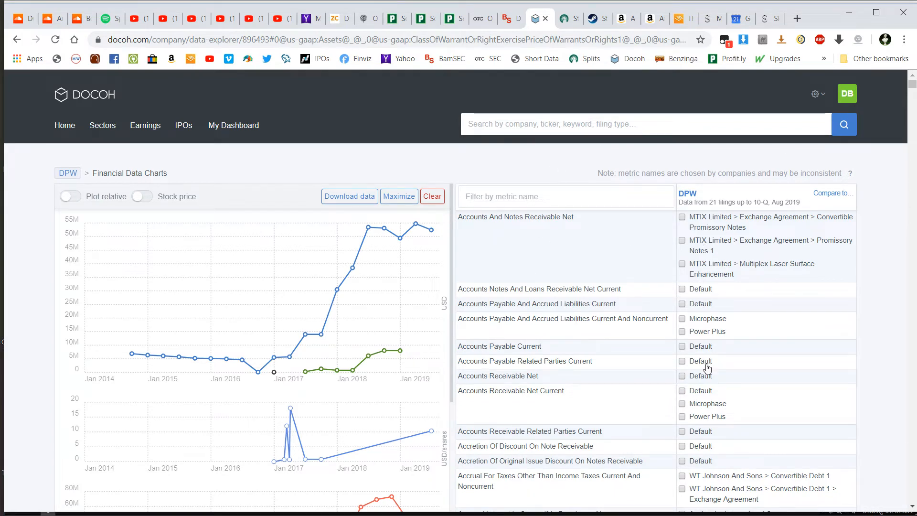
{"action": "mouse_move", "coordinate": [341, 348]}
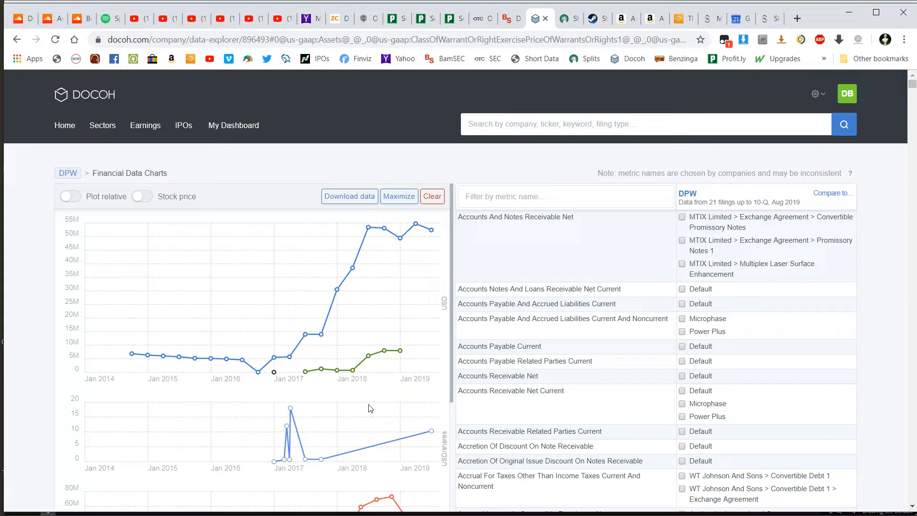
{"action": "left_click", "coordinate": [565, 196]}
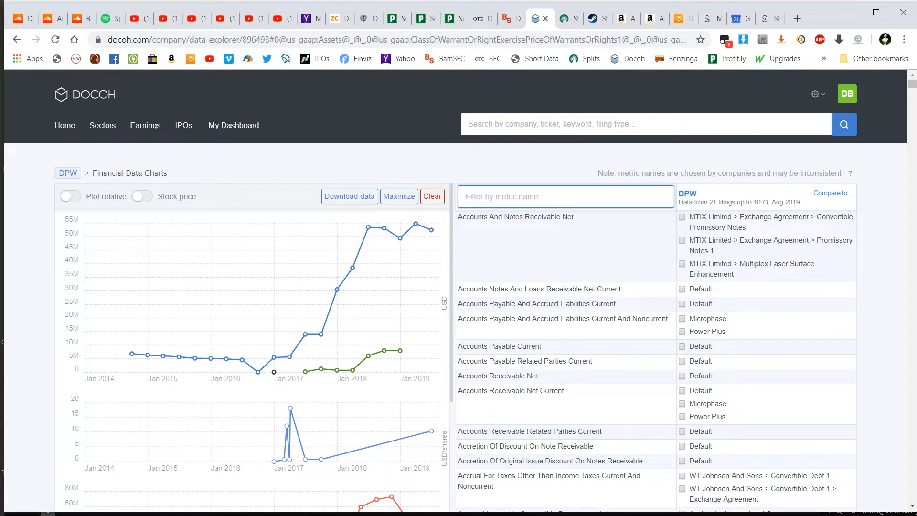
- Filter metrics by 'out' and plot Entity Common Stock and Common Stock Shares Outstanding
{"action": "type", "text": "outstanding"}
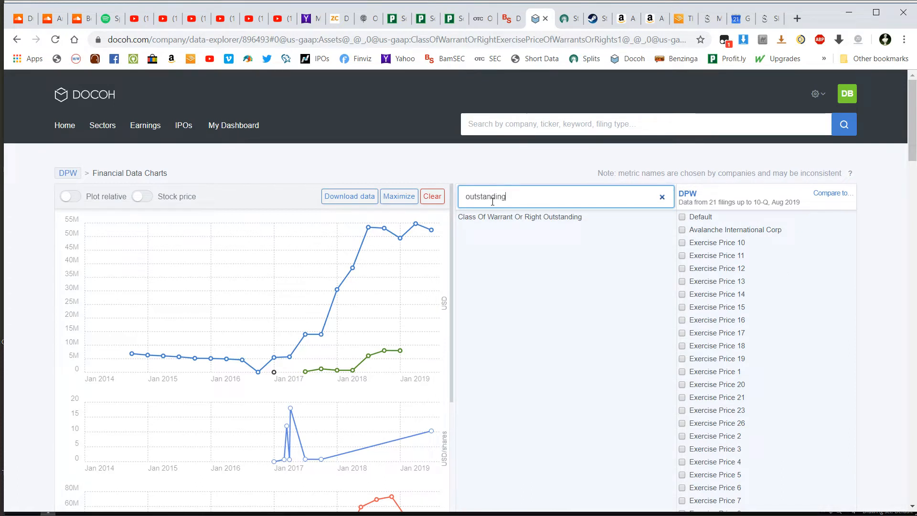
{"action": "mouse_move", "coordinate": [520, 227]}
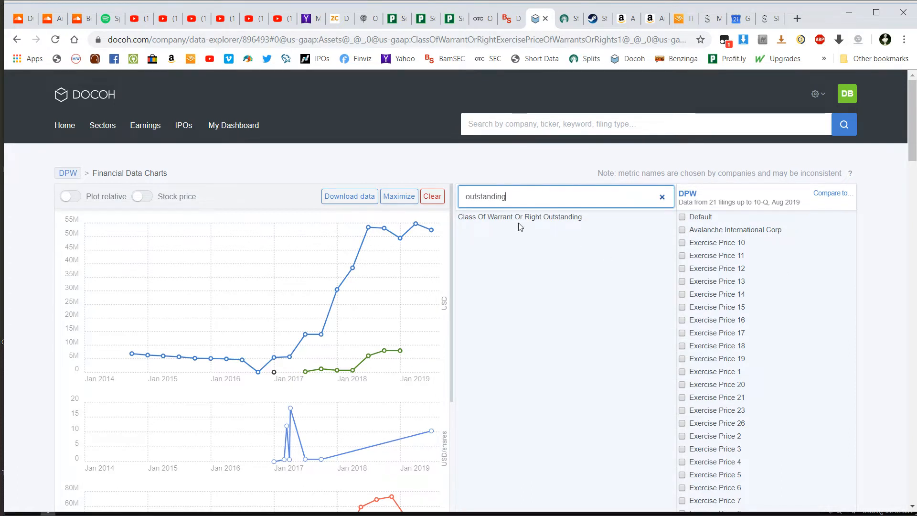
{"action": "mouse_move", "coordinate": [759, 271]}
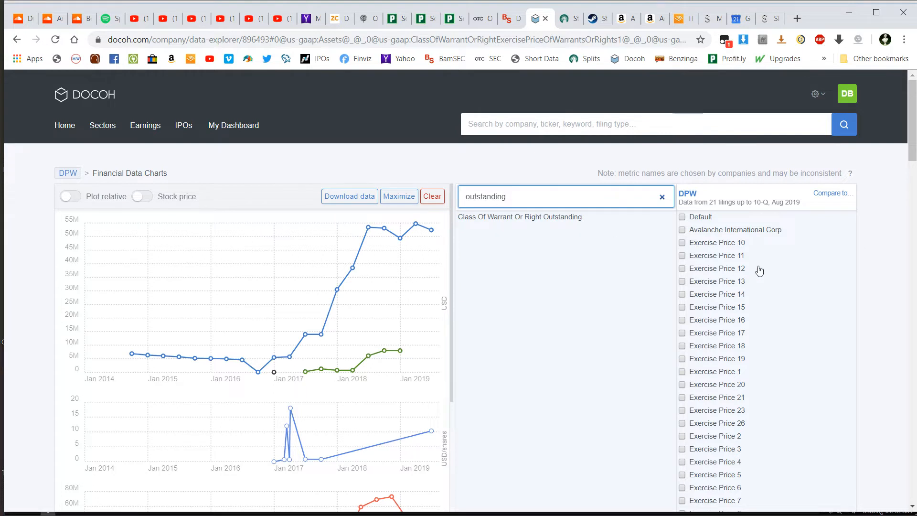
{"action": "scroll", "scroll_direction": "down", "scroll_amount": 3}
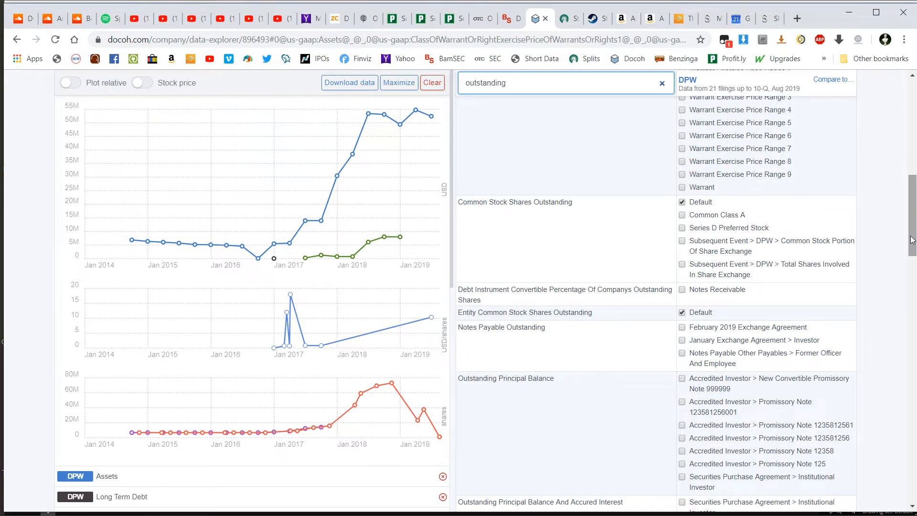
{"action": "mouse_move", "coordinate": [566, 239]}
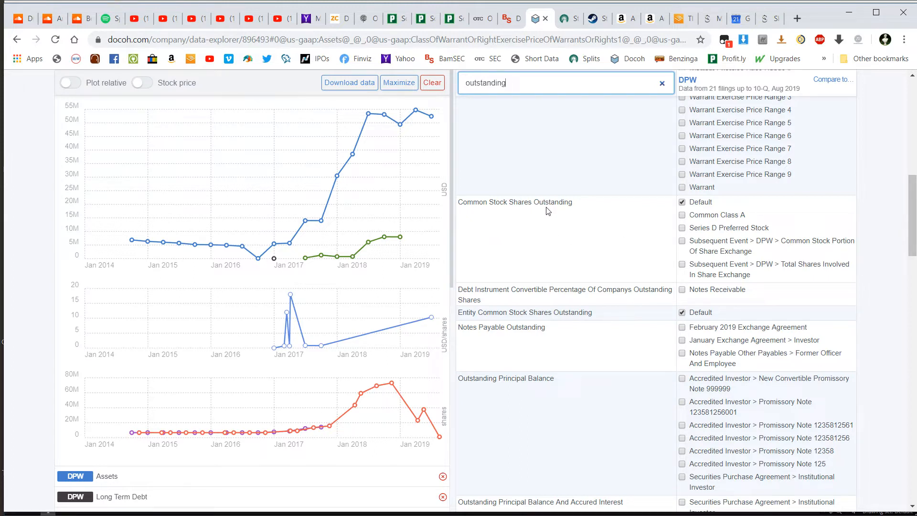
{"action": "mouse_move", "coordinate": [639, 308]}
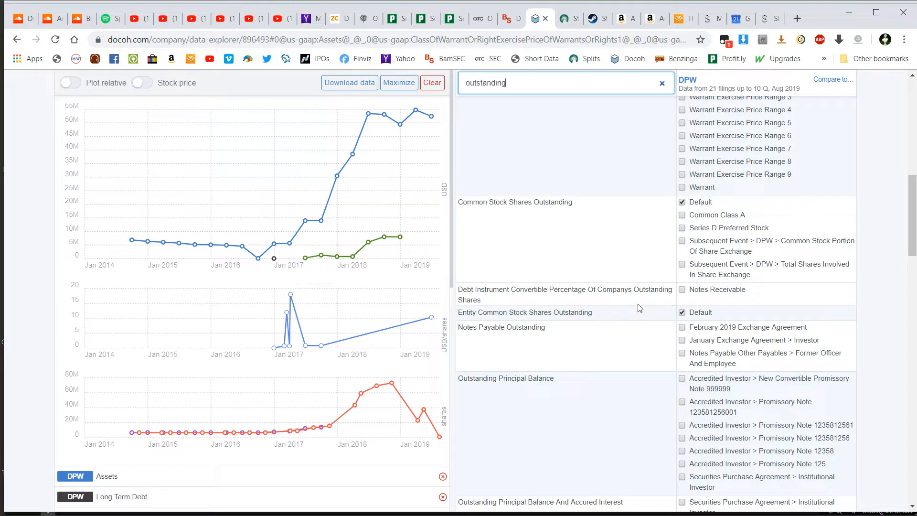
{"action": "mouse_move", "coordinate": [599, 318]}
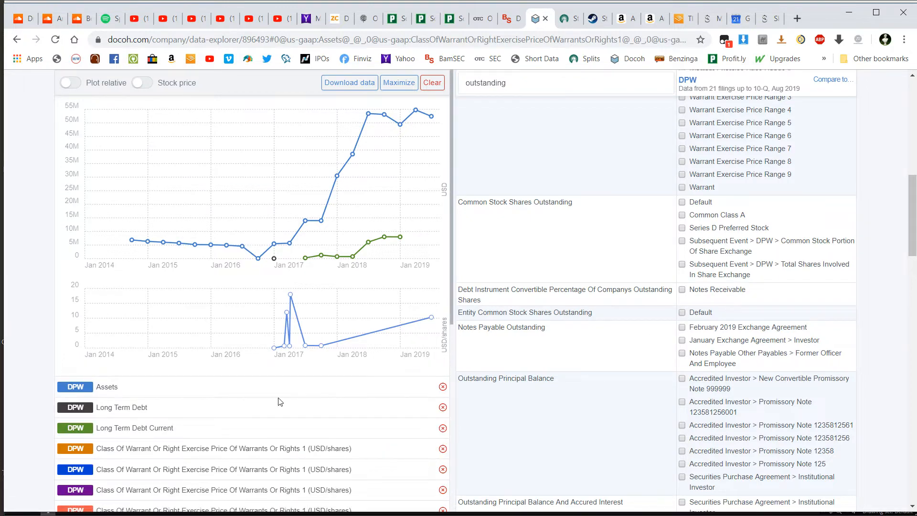
{"action": "left_click", "coordinate": [683, 312]}
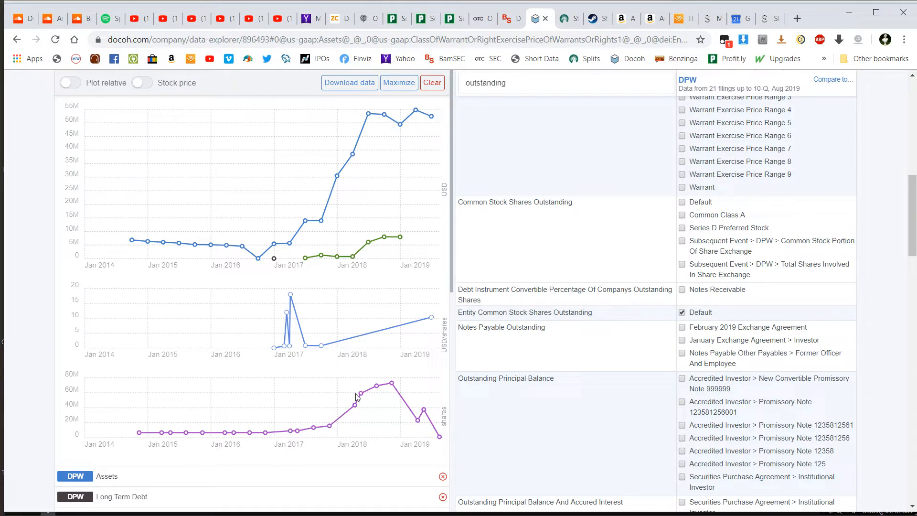
{"action": "left_click", "coordinate": [682, 202]}
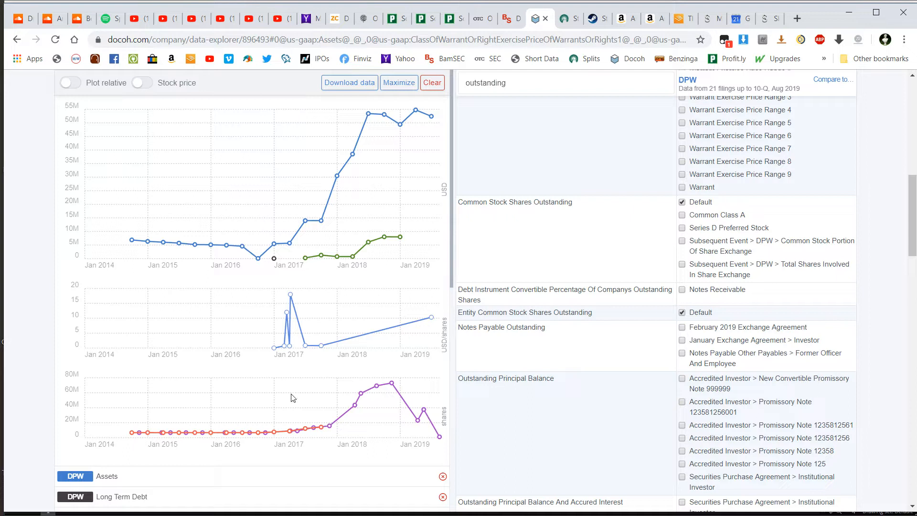
{"action": "mouse_move", "coordinate": [315, 389]}
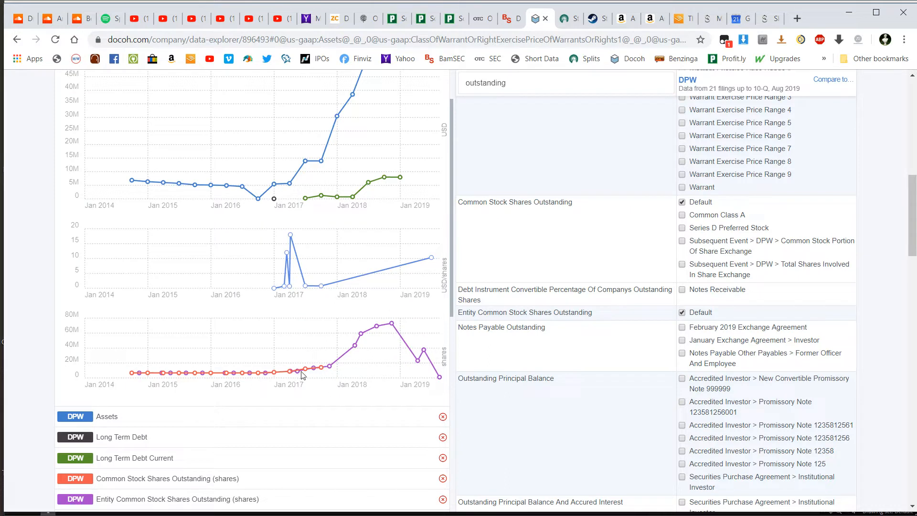
{"action": "mouse_move", "coordinate": [327, 363]}
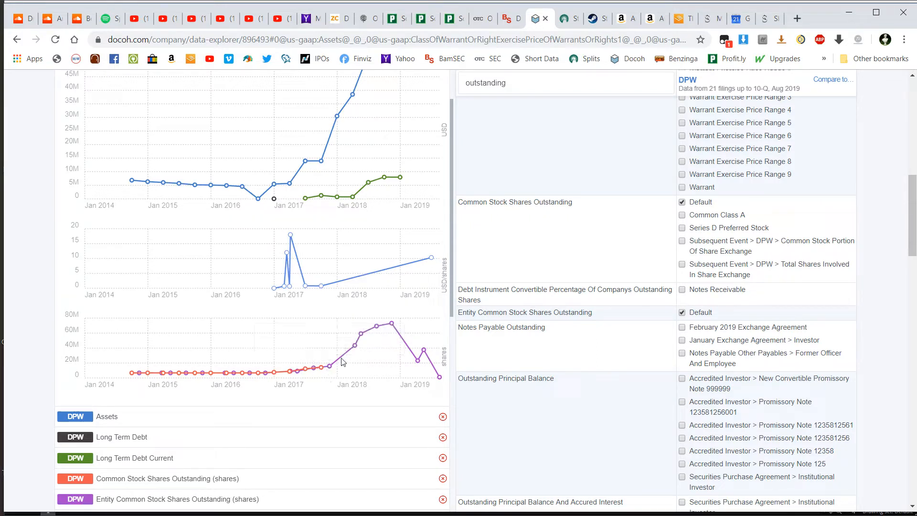
{"action": "mouse_move", "coordinate": [362, 337]}
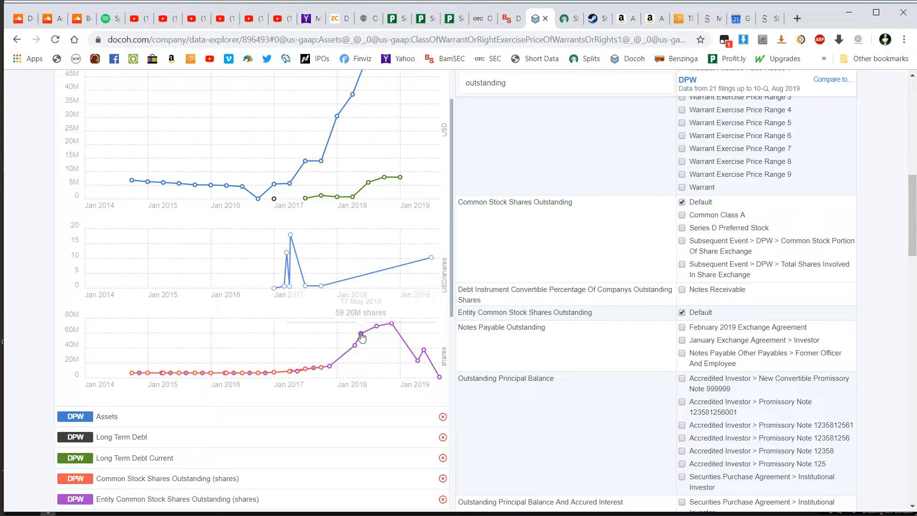
{"action": "mouse_move", "coordinate": [391, 325]}
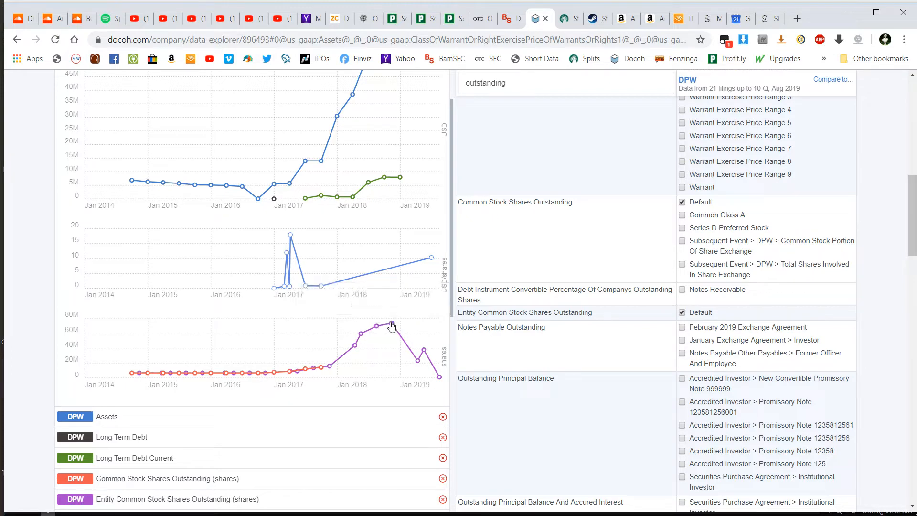
{"action": "mouse_move", "coordinate": [415, 360]}
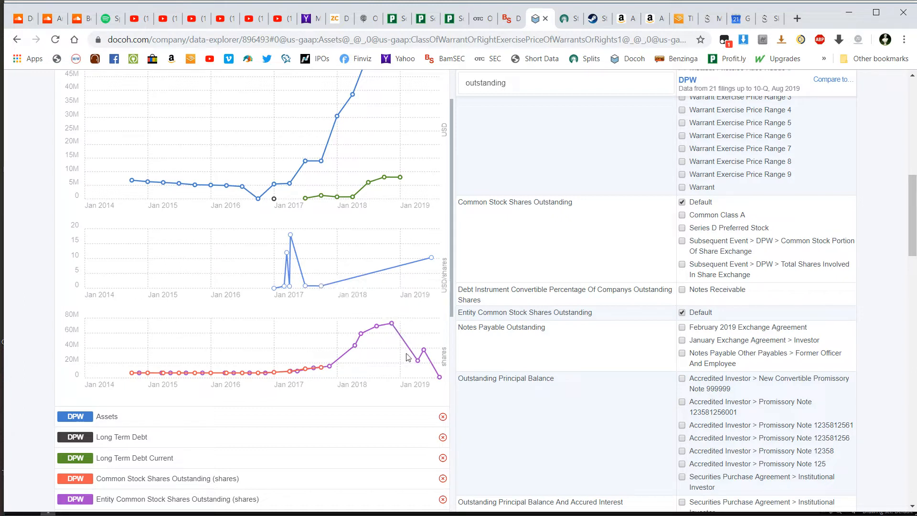
{"action": "mouse_move", "coordinate": [417, 363]}
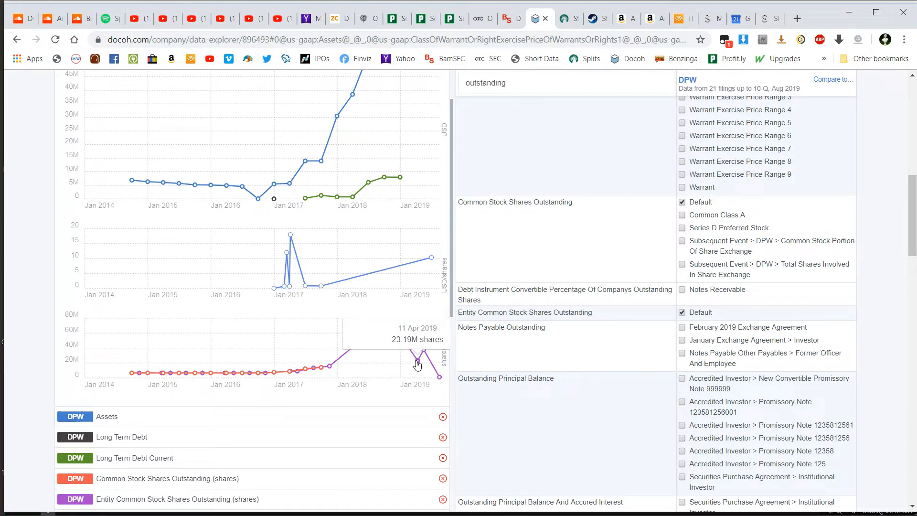
{"action": "mouse_move", "coordinate": [423, 354]}
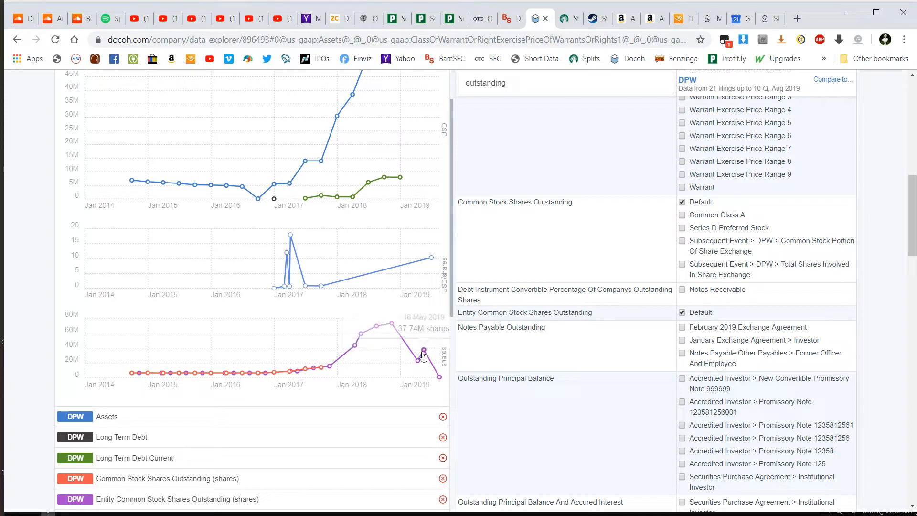
{"action": "mouse_move", "coordinate": [438, 377]}
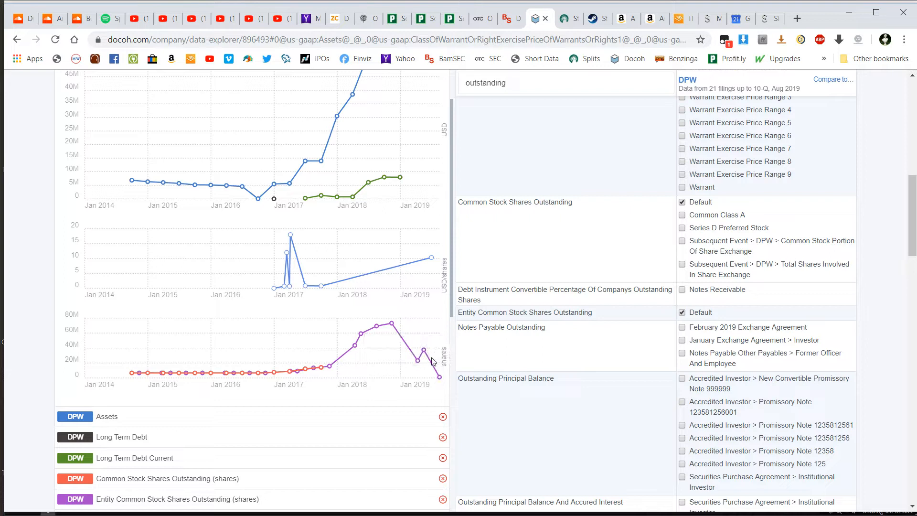
{"action": "mouse_move", "coordinate": [420, 366]}
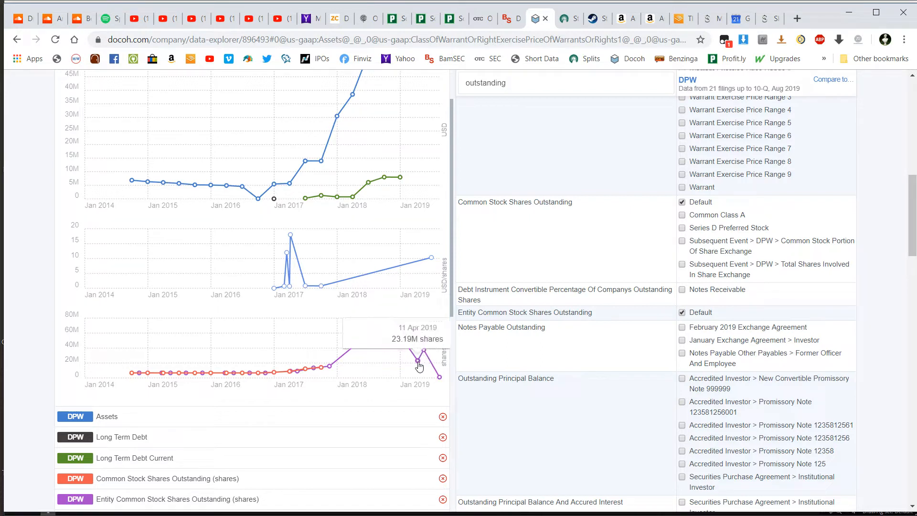
{"action": "mouse_move", "coordinate": [379, 312]}
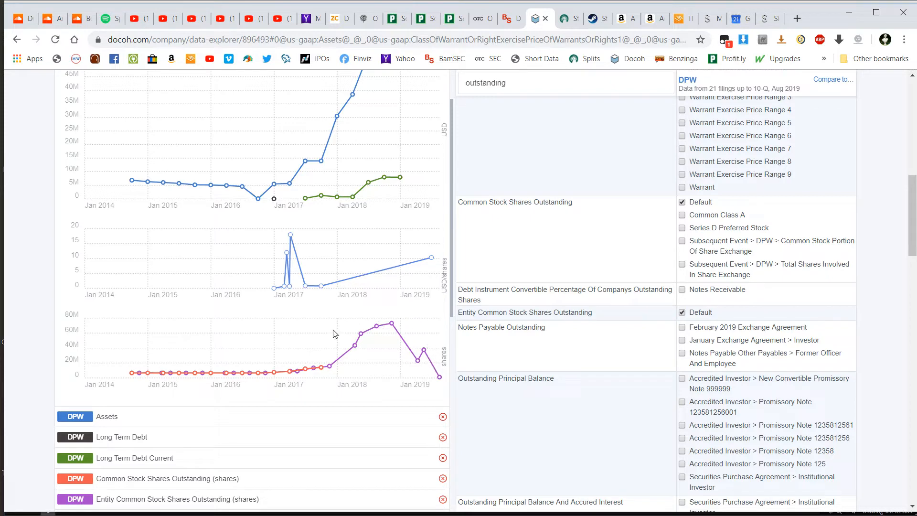
{"action": "mouse_move", "coordinate": [457, 372]}
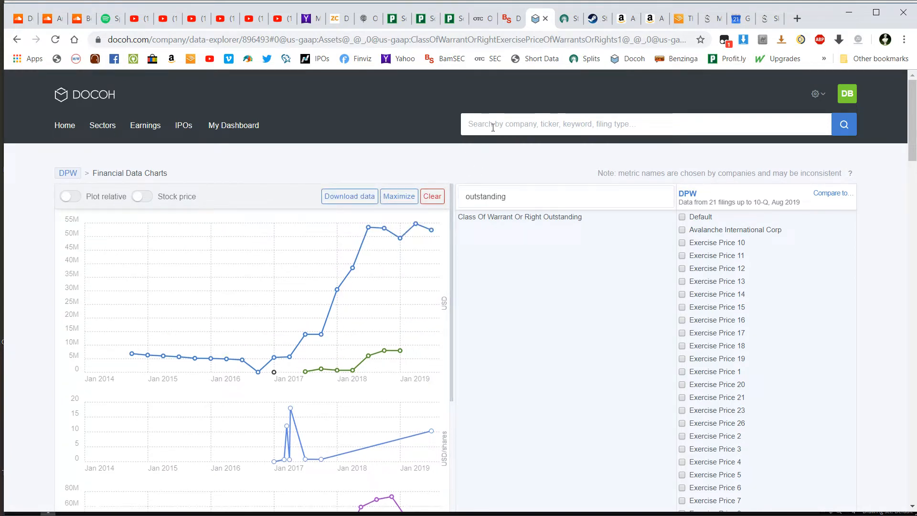
- Switch to DPW Holdings' BamSEC filings page and open the Q2 10-Q
{"action": "left_click", "coordinate": [506, 18]}
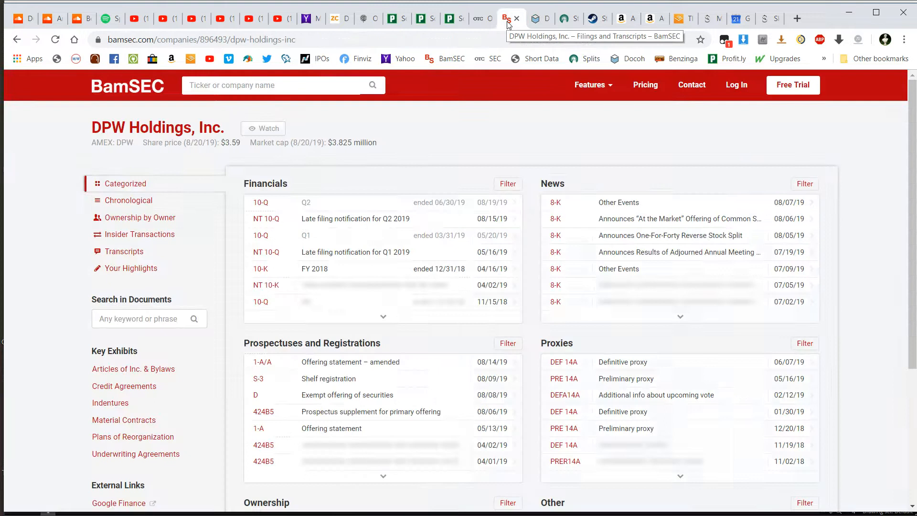
{"action": "mouse_move", "coordinate": [216, 273]}
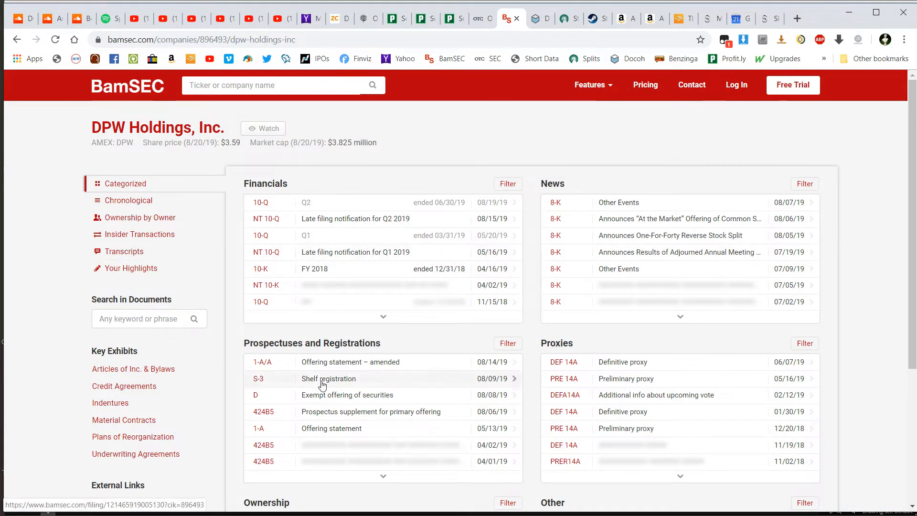
{"action": "mouse_move", "coordinate": [340, 268]}
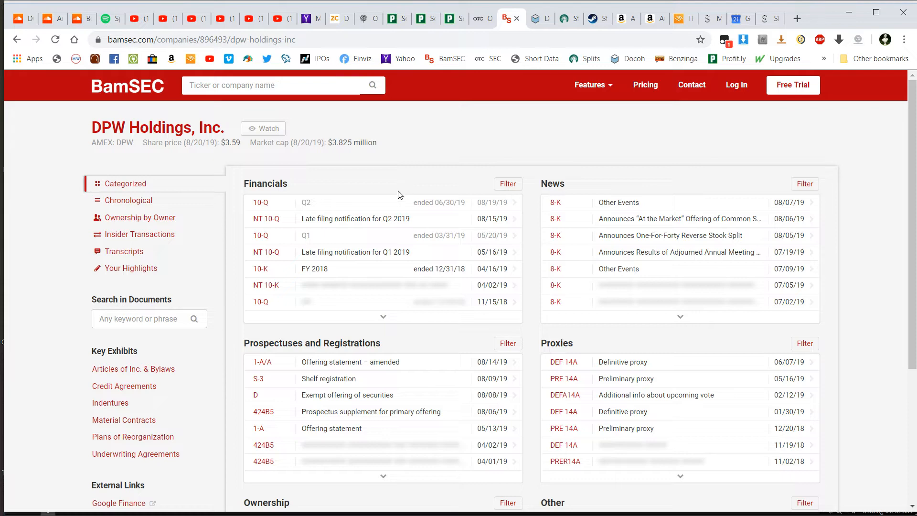
{"action": "left_click", "coordinate": [261, 202]}
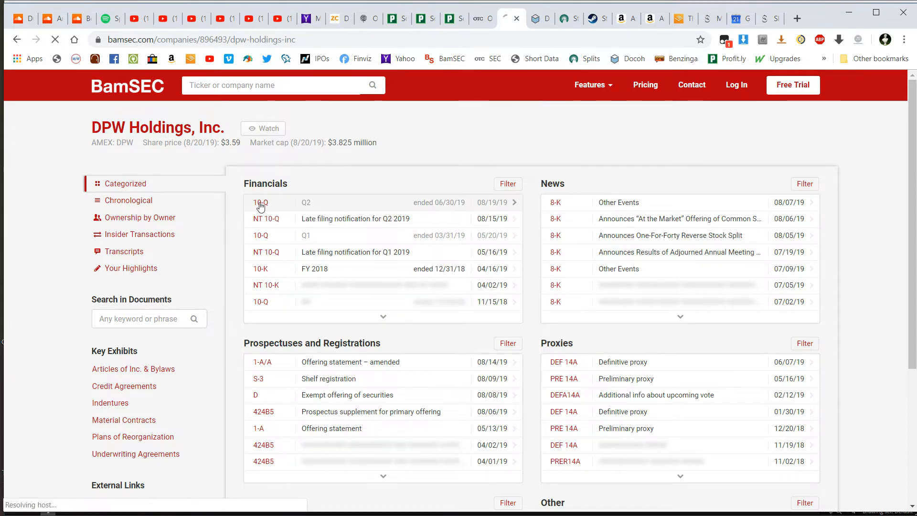
{"action": "left_click", "coordinate": [261, 202]}
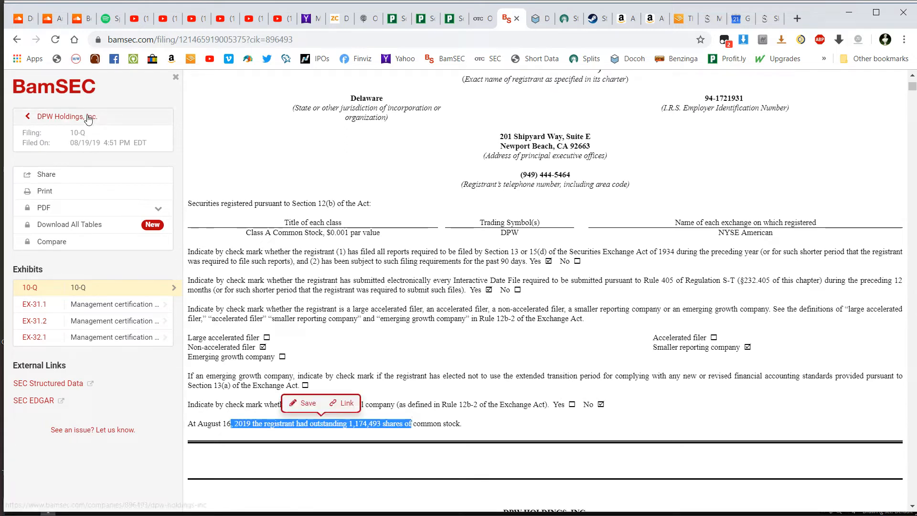
- Open DPW's Q1 2019 10-Q and highlight its shares outstanding statement
{"action": "left_click", "coordinate": [28, 117]}
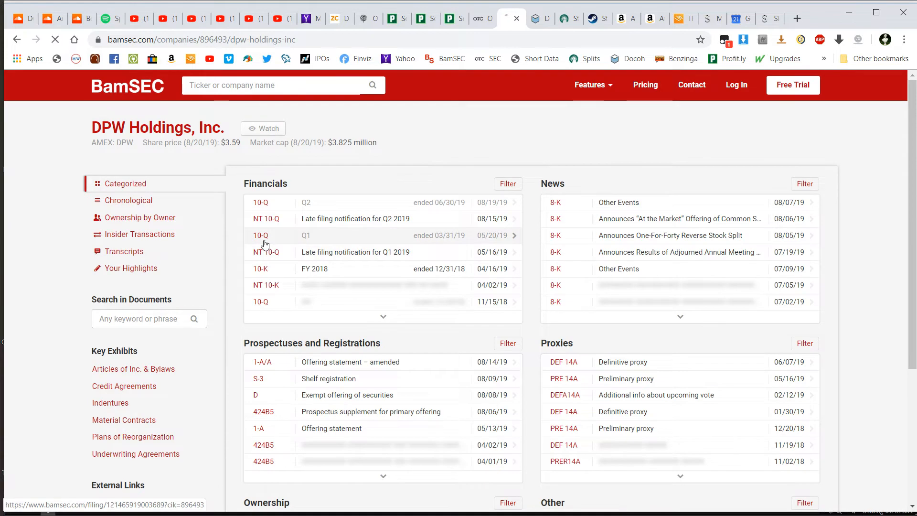
{"action": "left_click", "coordinate": [262, 235]}
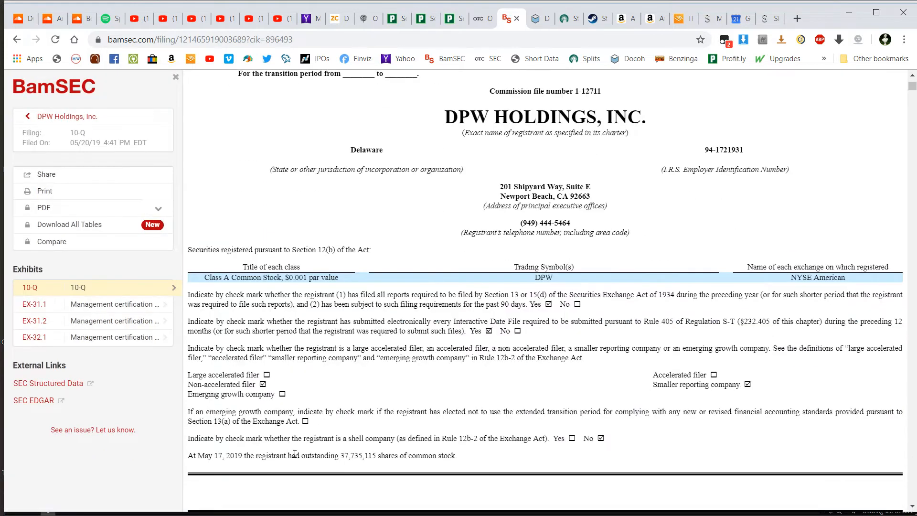
{"action": "left_click_drag", "start_coordinate": [292, 455], "coordinate": [388, 455]}
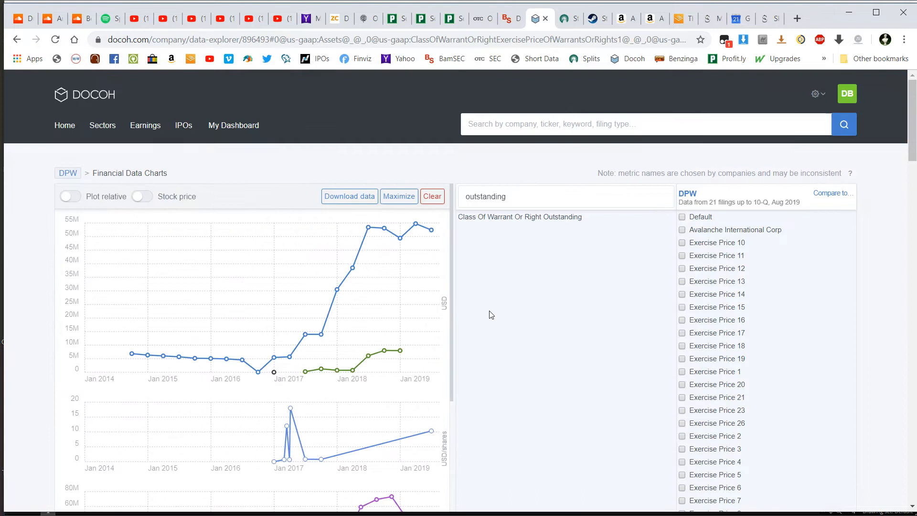
{"action": "scroll", "scroll_direction": "down", "scroll_amount": 3}
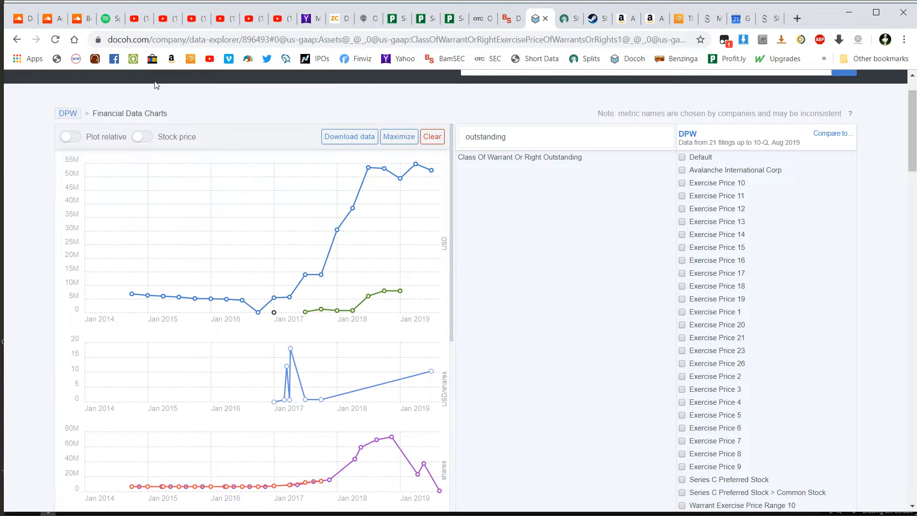
{"action": "mouse_move", "coordinate": [643, 222]}
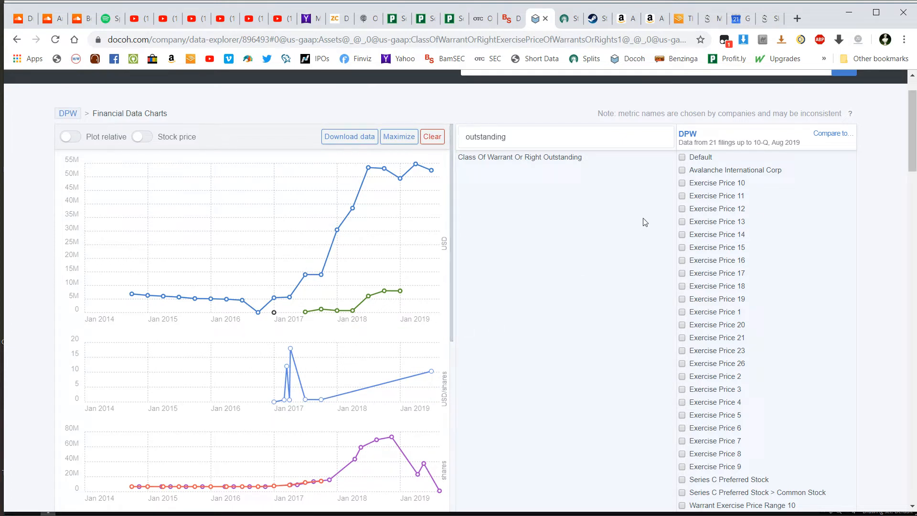
{"action": "mouse_move", "coordinate": [245, 435]}
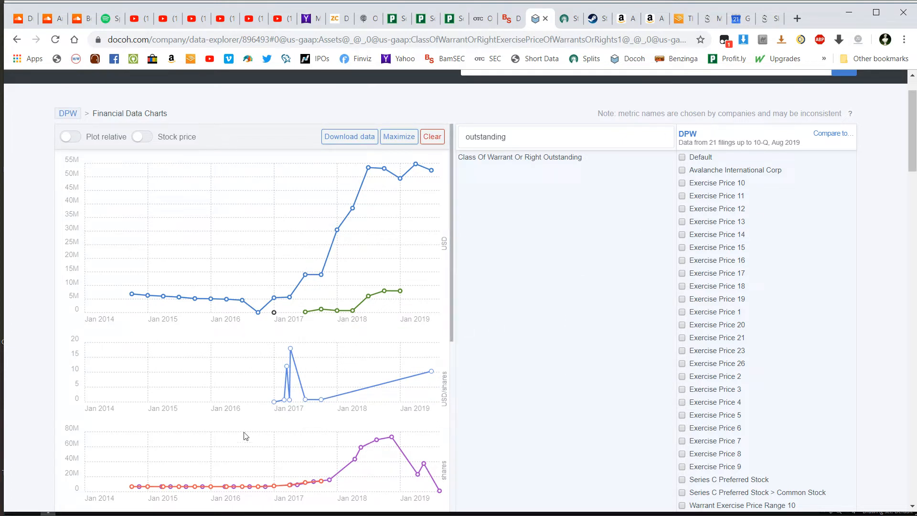
{"action": "mouse_move", "coordinate": [357, 270]}
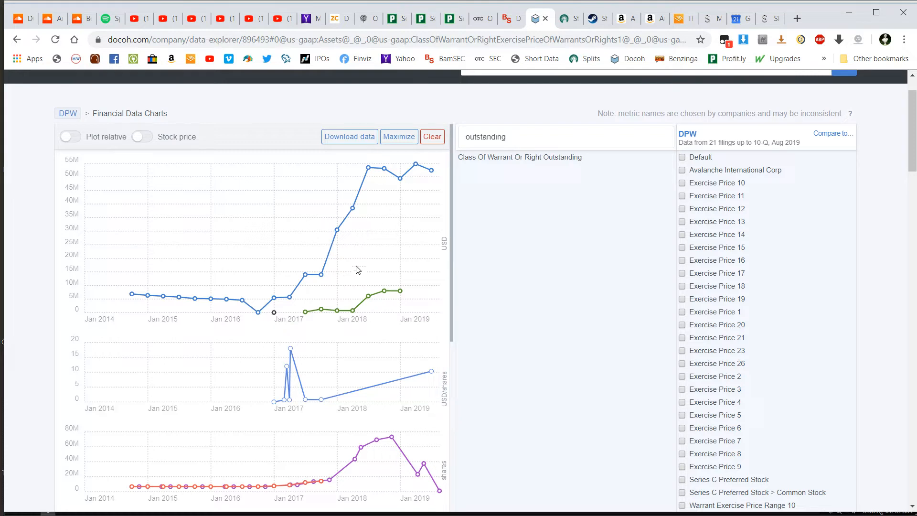
{"action": "mouse_move", "coordinate": [121, 284]}
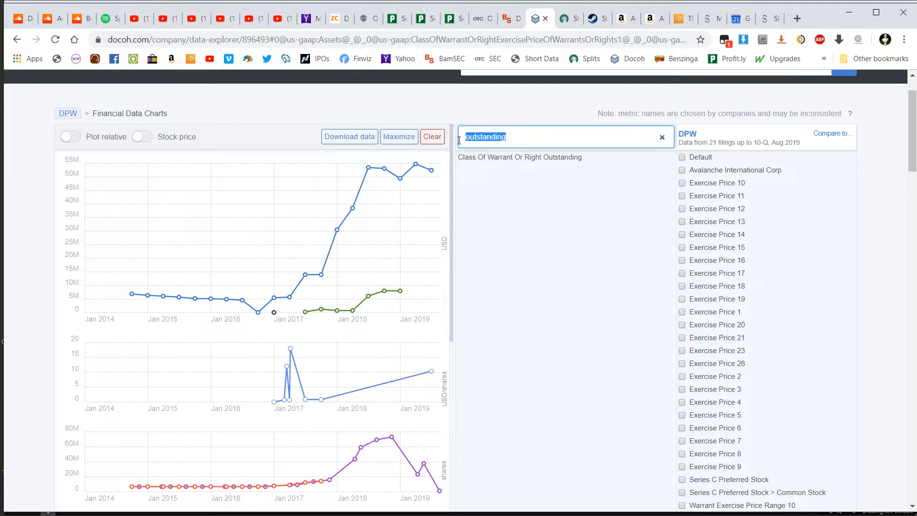
- Filter DPW's metric list by 'warrants' and scroll through the matches
{"action": "type", "text": "w"}
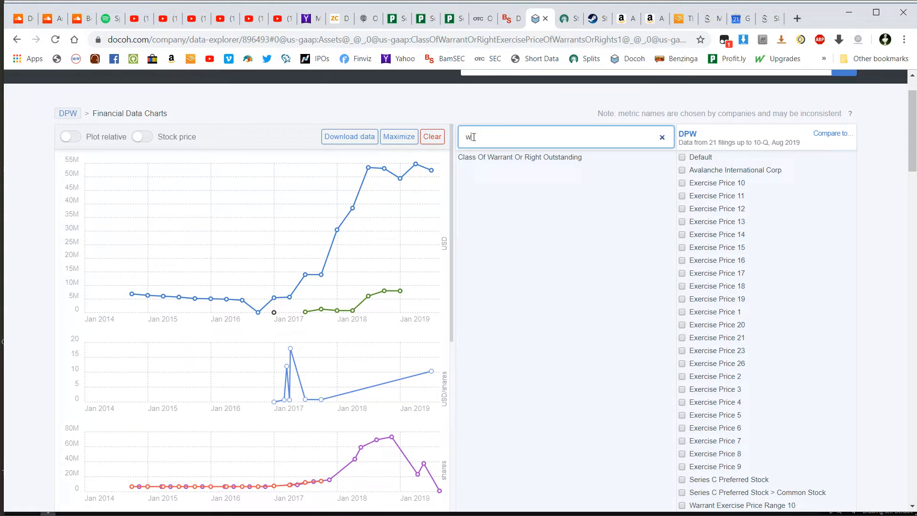
{"action": "type", "text": "arrants"}
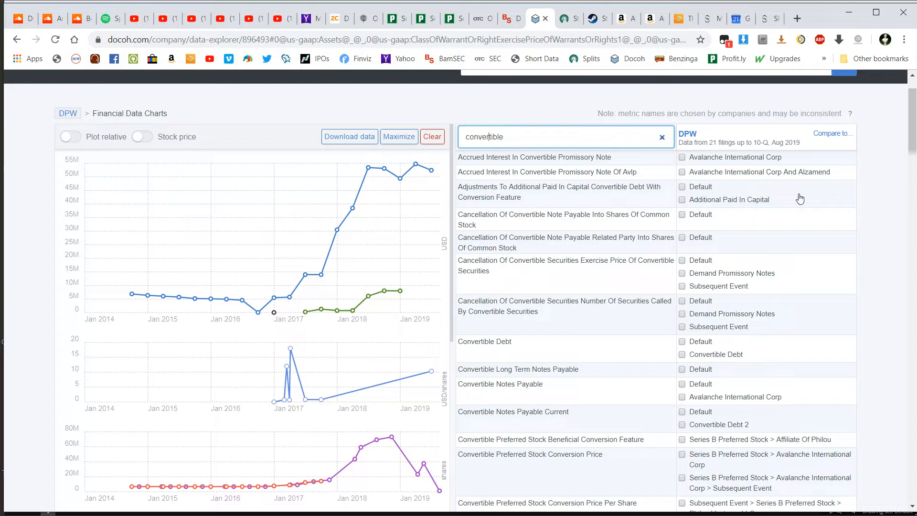
{"action": "scroll", "scroll_direction": "down", "scroll_amount": 3}
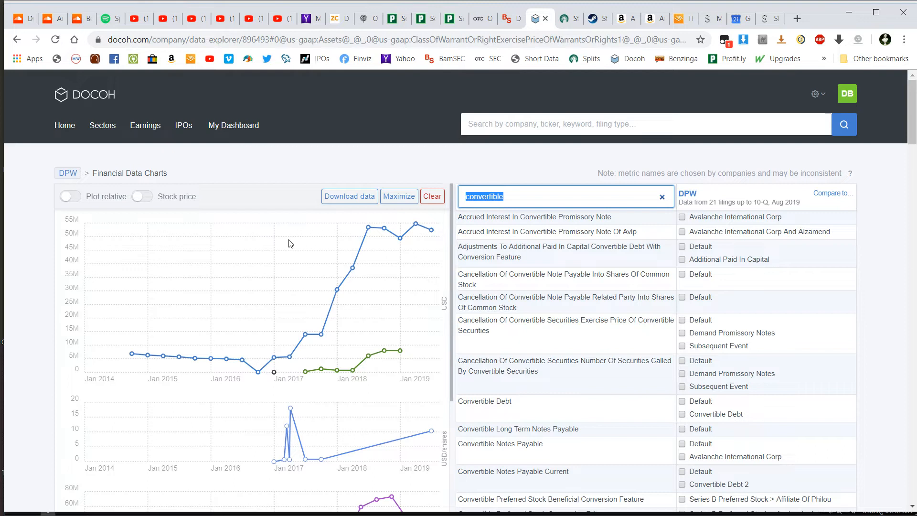
{"action": "mouse_move", "coordinate": [201, 281]}
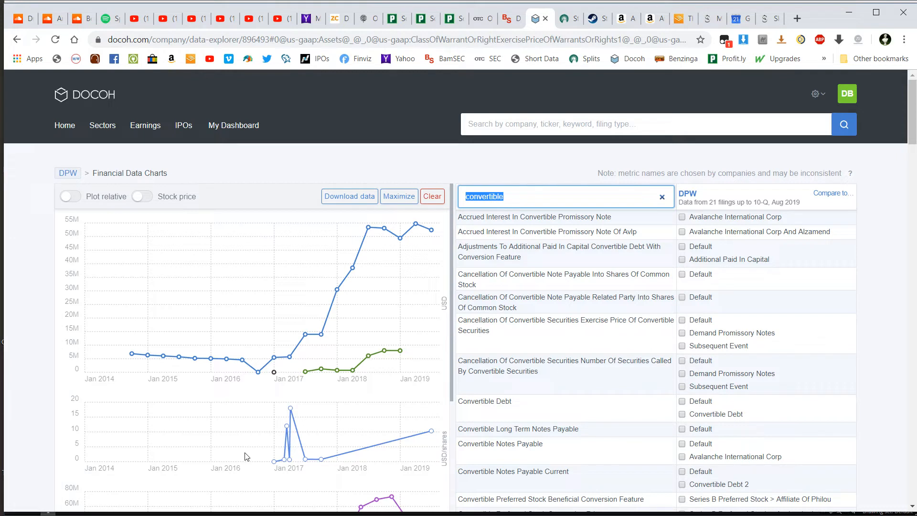
{"action": "mouse_move", "coordinate": [302, 413]}
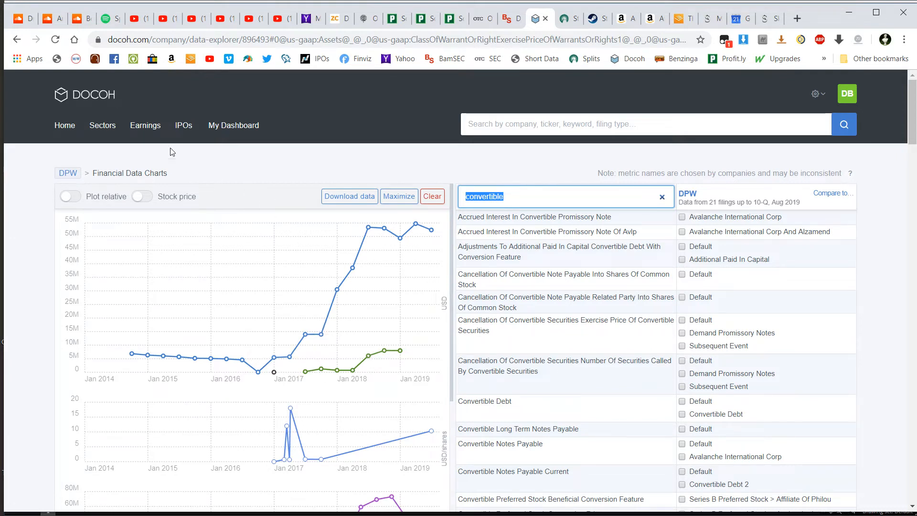
{"action": "mouse_move", "coordinate": [105, 112]}
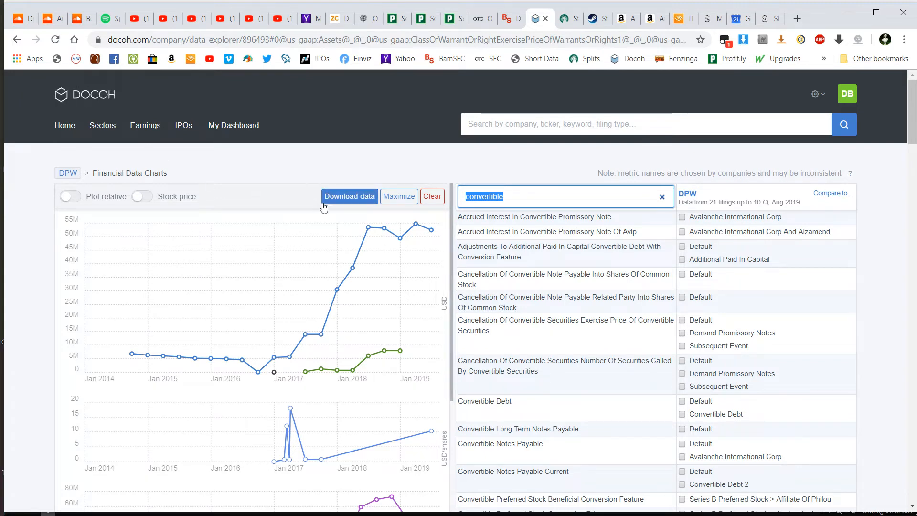
{"action": "mouse_move", "coordinate": [439, 259]}
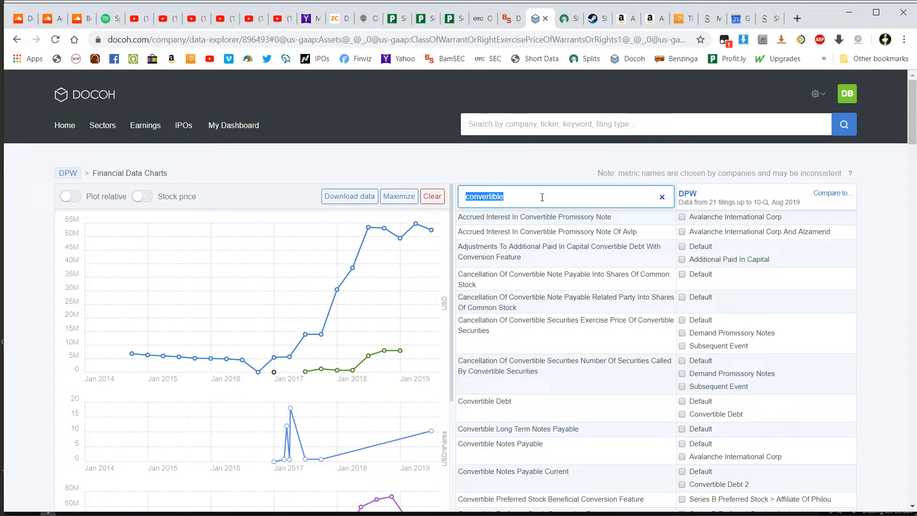
{"action": "mouse_move", "coordinate": [416, 146]}
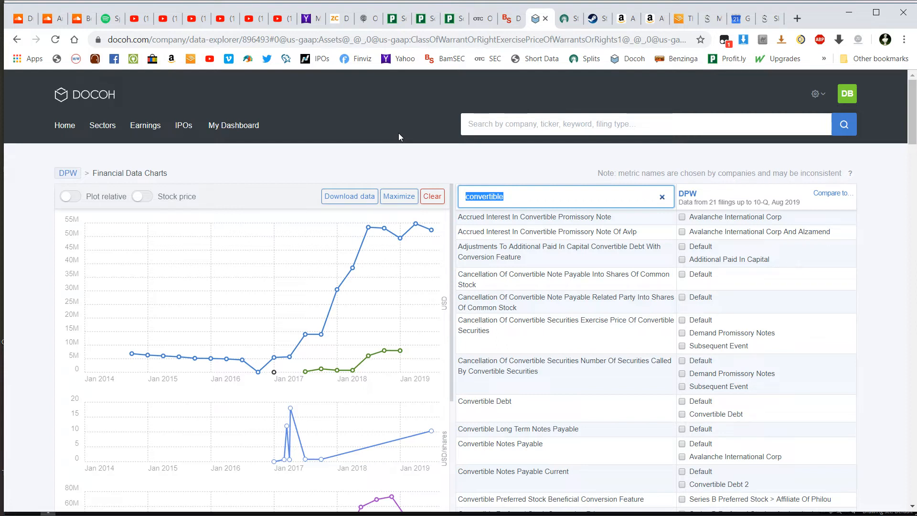
{"action": "mouse_move", "coordinate": [526, 194]}
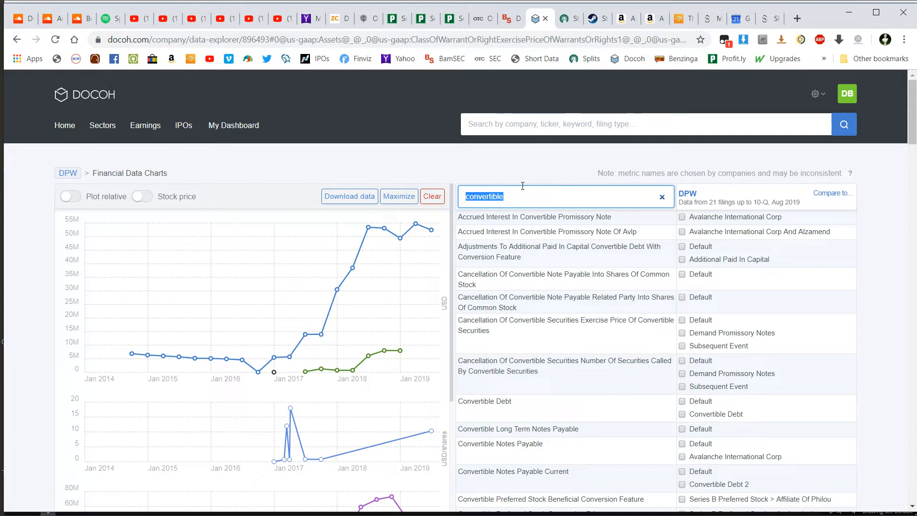
{"action": "mouse_move", "coordinate": [286, 99]}
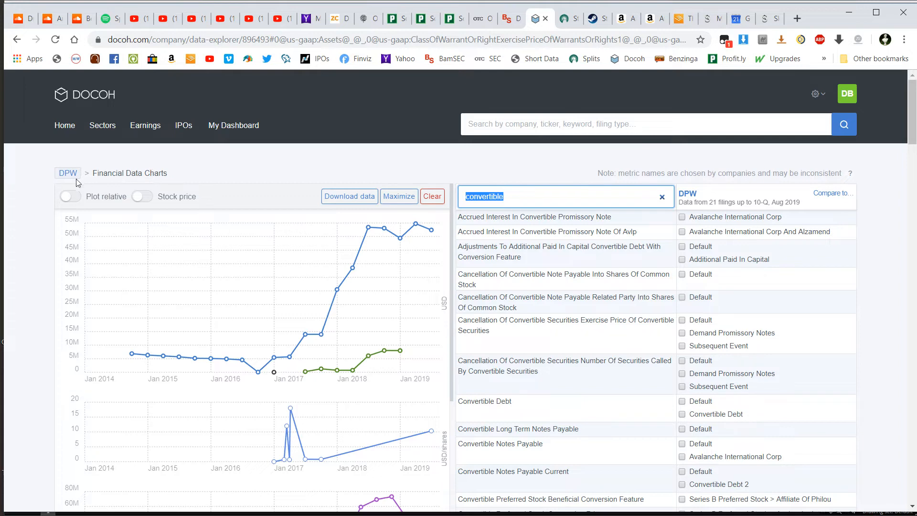
- Use the DPW breadcrumb link to return to the company overview page
{"action": "left_click", "coordinate": [68, 173]}
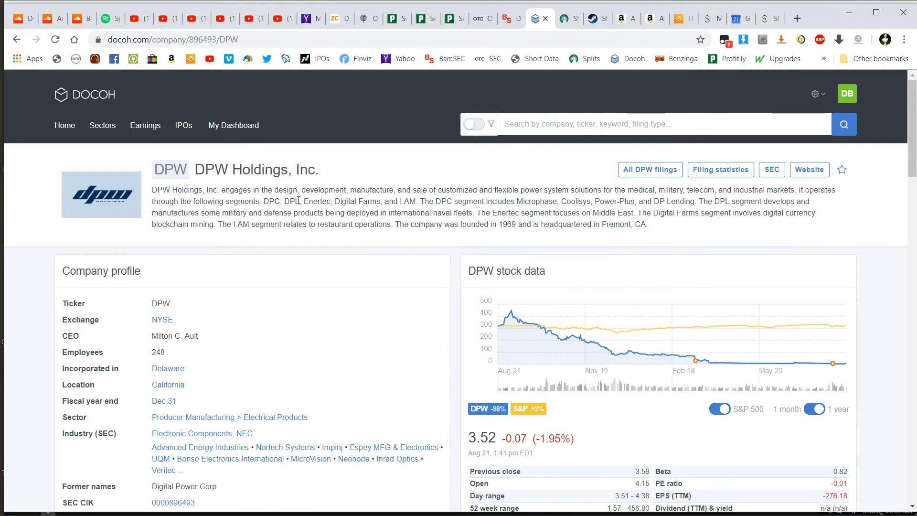
{"action": "mouse_move", "coordinate": [462, 284]}
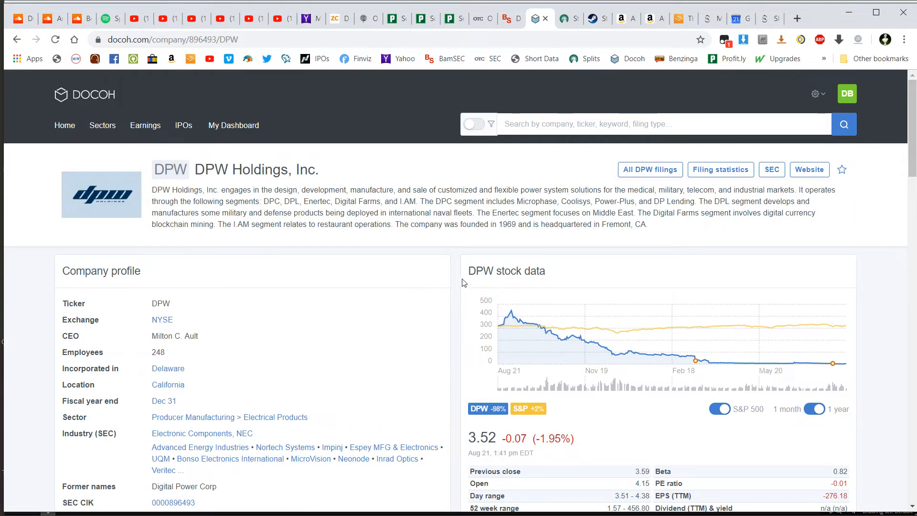
{"action": "scroll", "scroll_direction": "down", "scroll_amount": 3}
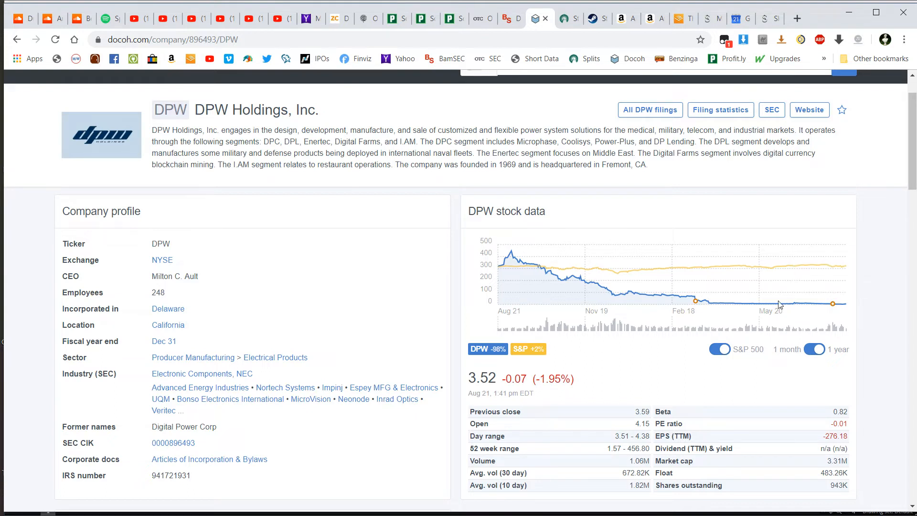
{"action": "mouse_move", "coordinate": [669, 311]}
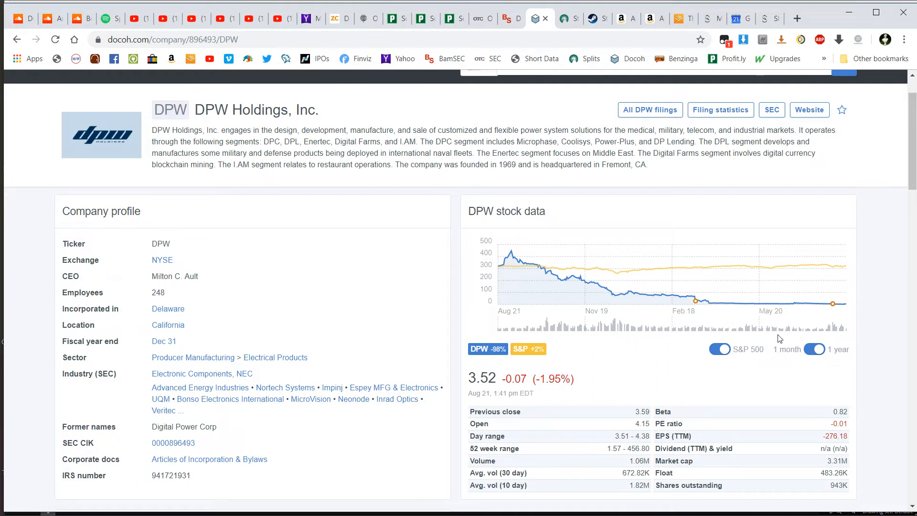
{"action": "mouse_move", "coordinate": [664, 321]}
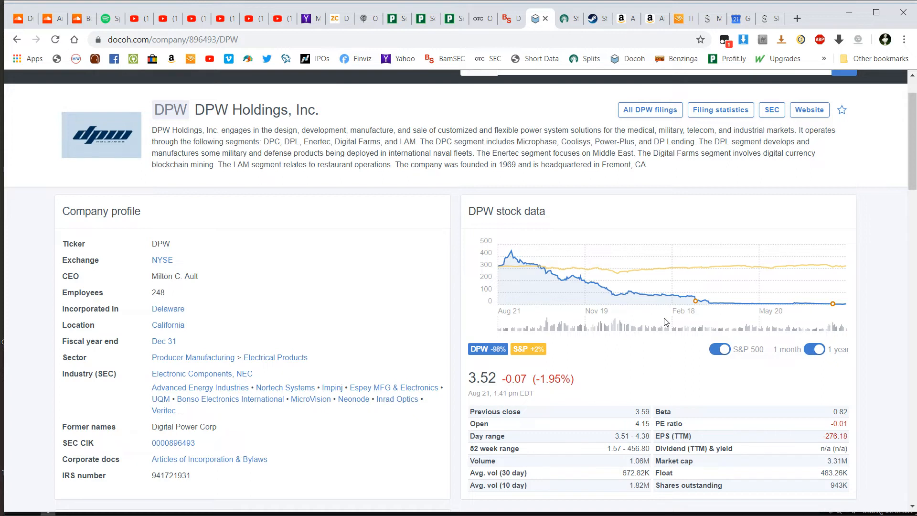
{"action": "mouse_move", "coordinate": [693, 308]}
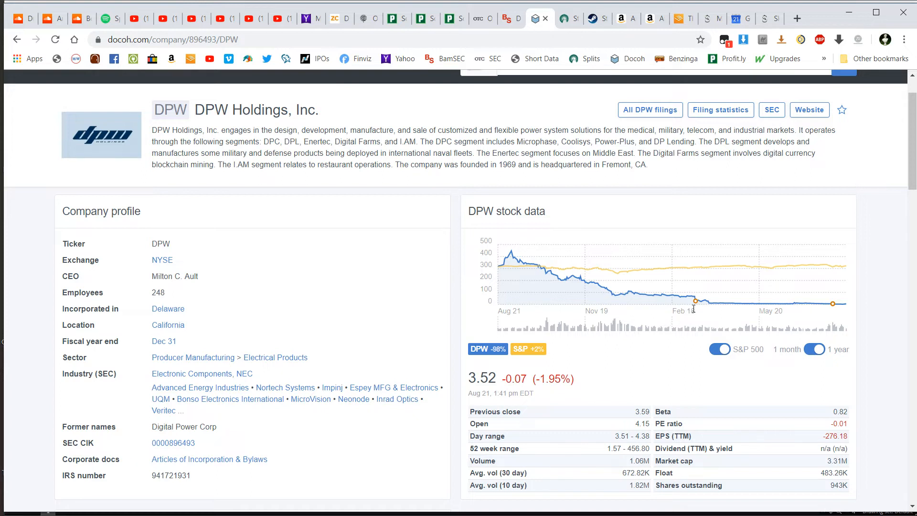
{"action": "mouse_move", "coordinate": [834, 307]}
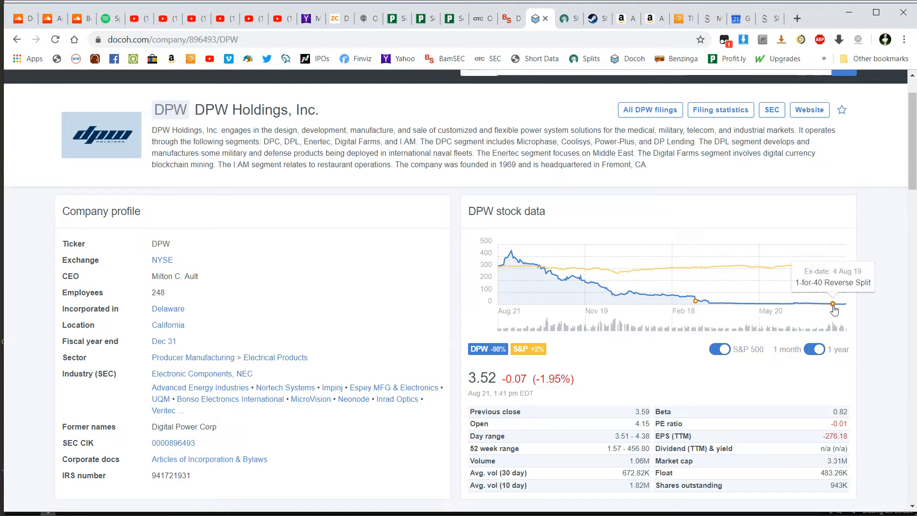
{"action": "mouse_move", "coordinate": [826, 288]}
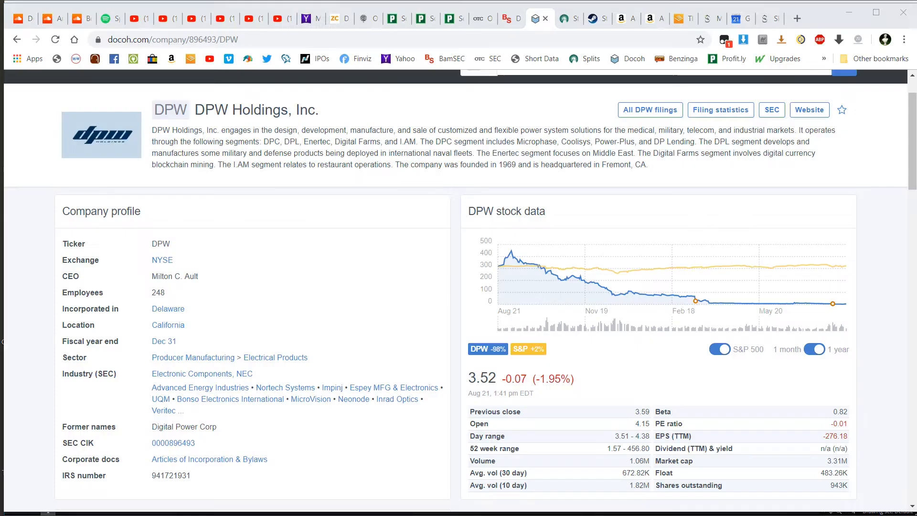
{"action": "mouse_move", "coordinate": [707, 313]}
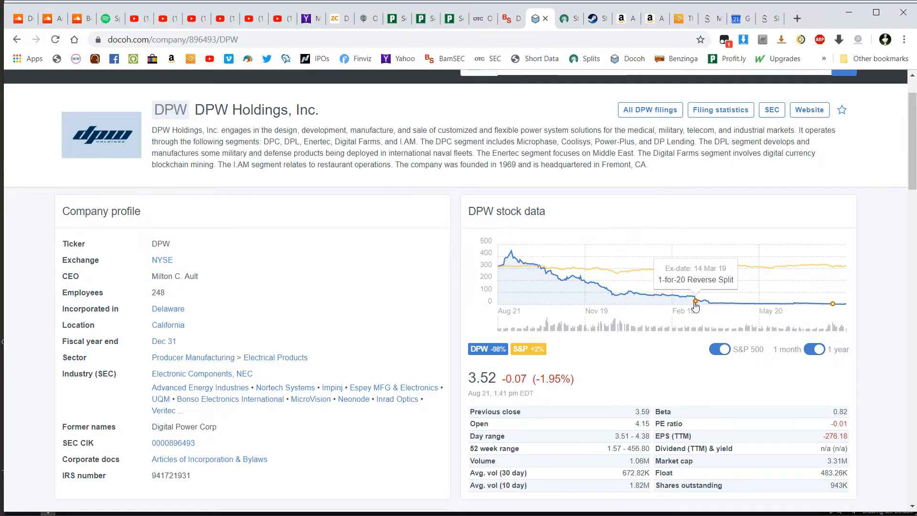
{"action": "mouse_move", "coordinate": [835, 306]}
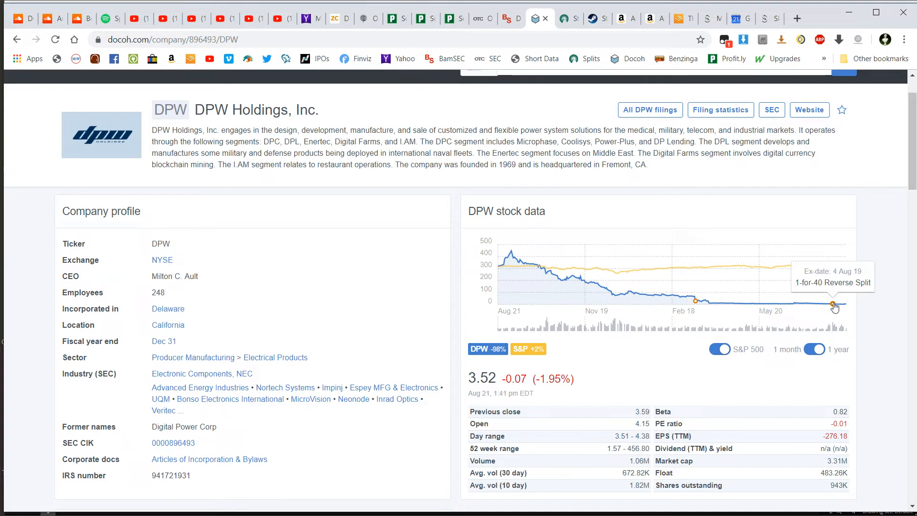
{"action": "mouse_move", "coordinate": [833, 314]}
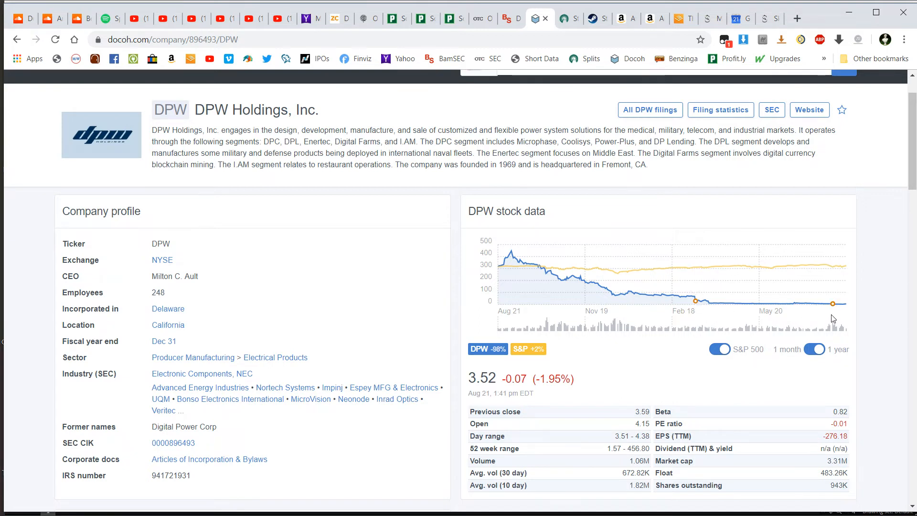
{"action": "mouse_move", "coordinate": [696, 309]}
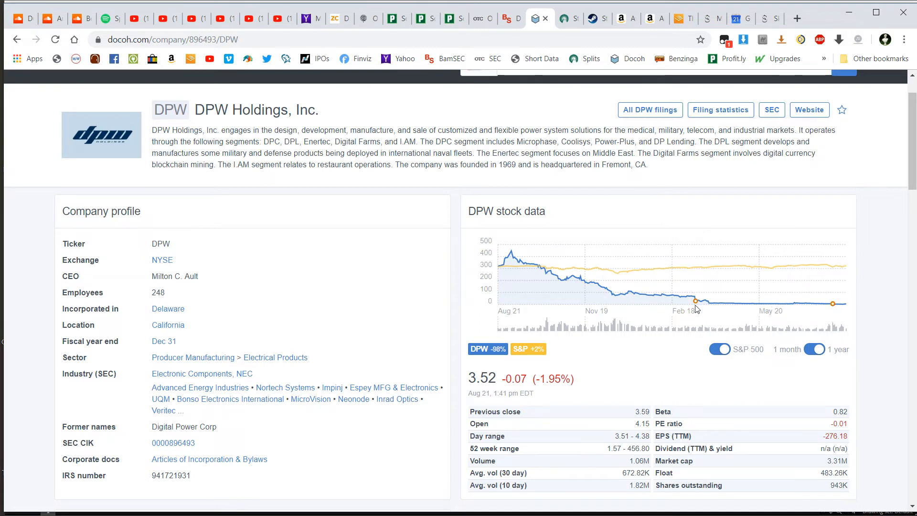
{"action": "mouse_move", "coordinate": [834, 305]}
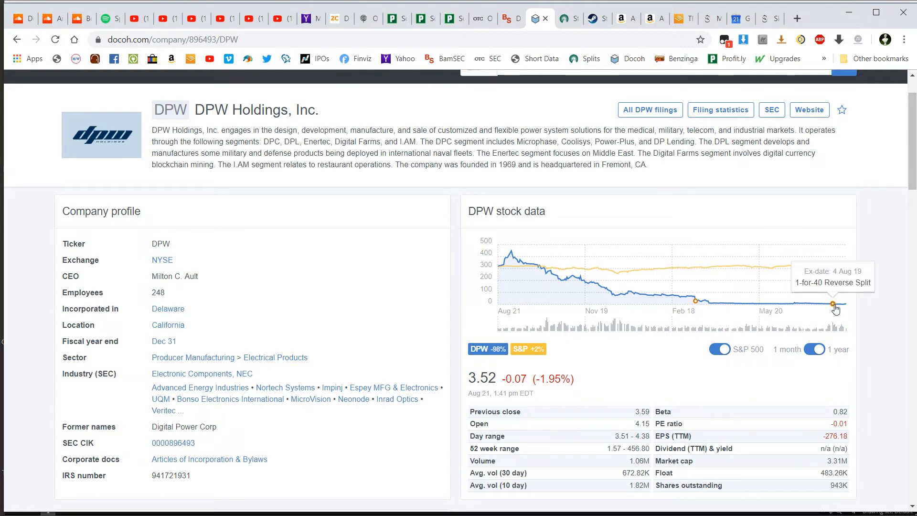
{"action": "mouse_move", "coordinate": [737, 318]}
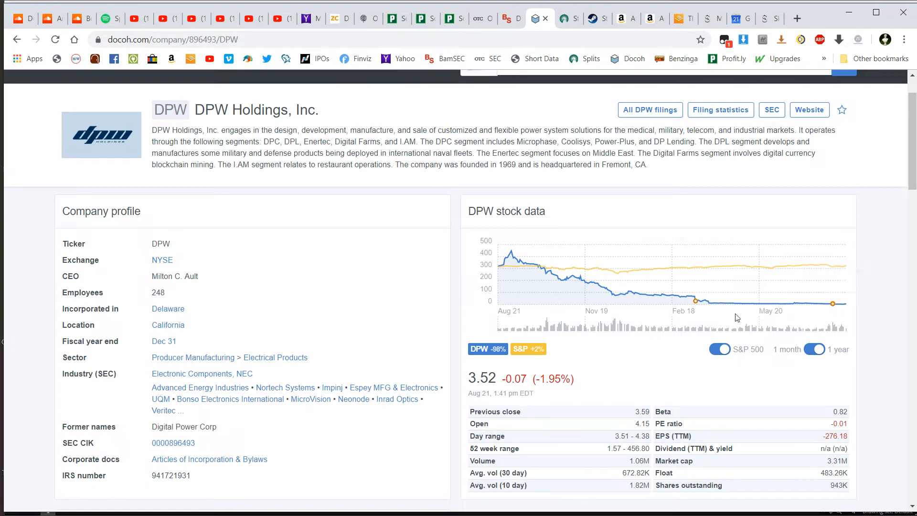
{"action": "mouse_move", "coordinate": [651, 338]}
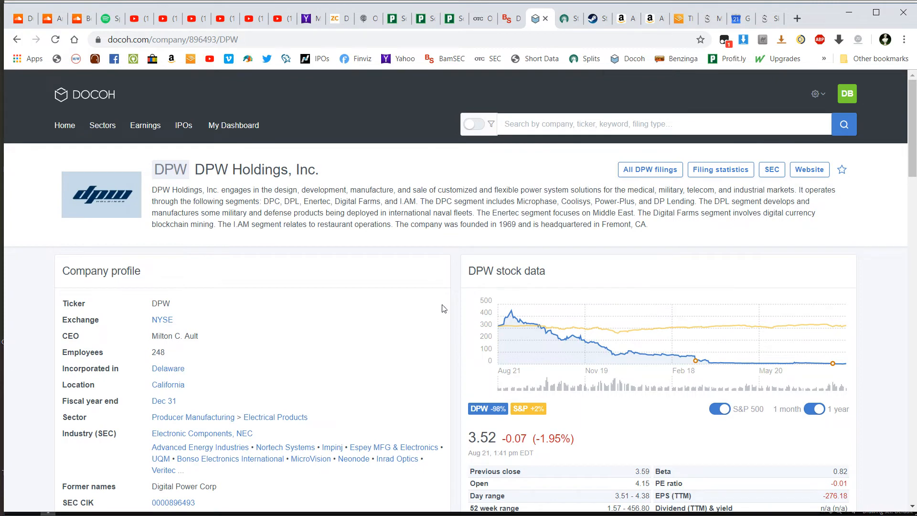
{"action": "mouse_move", "coordinate": [471, 205]}
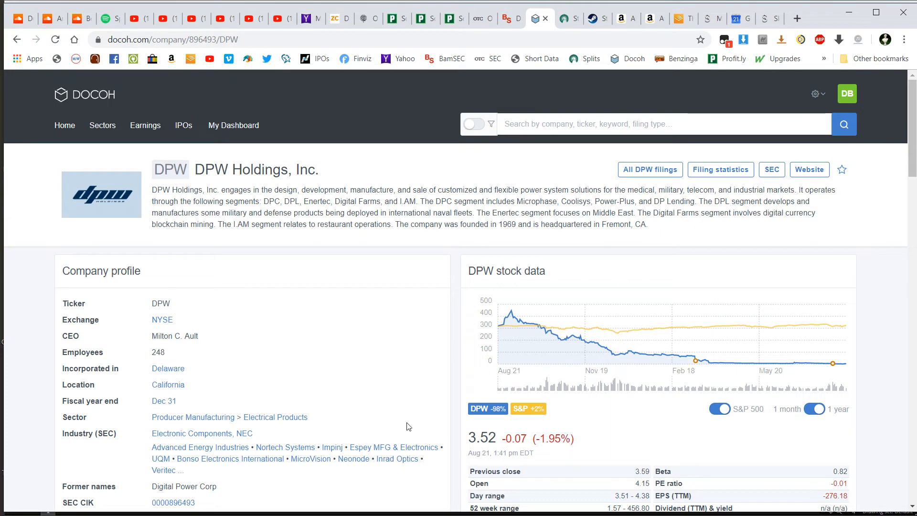
{"action": "left_click", "coordinate": [145, 125]}
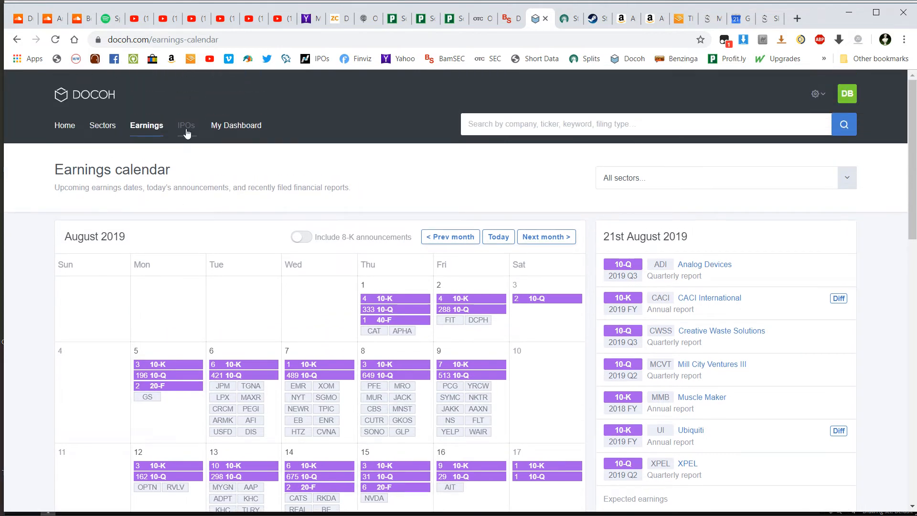
{"action": "left_click", "coordinate": [186, 125]}
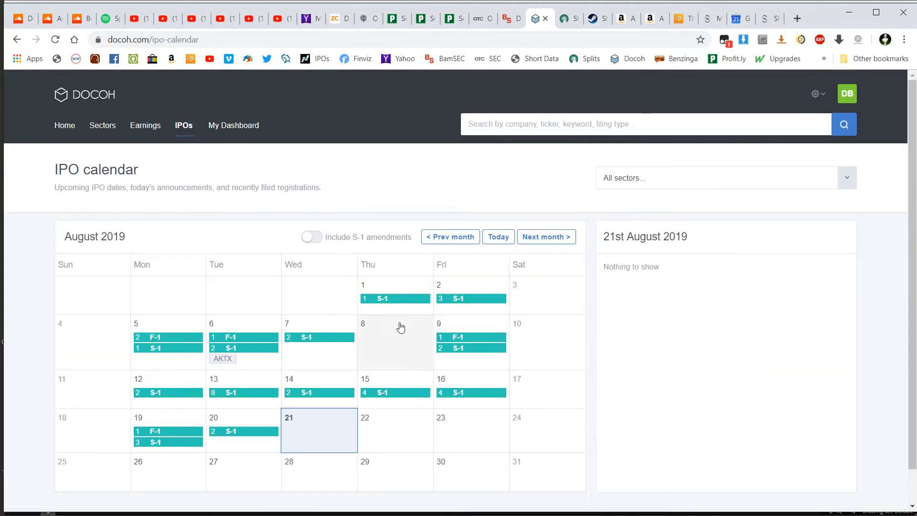
{"action": "mouse_move", "coordinate": [860, 375]}
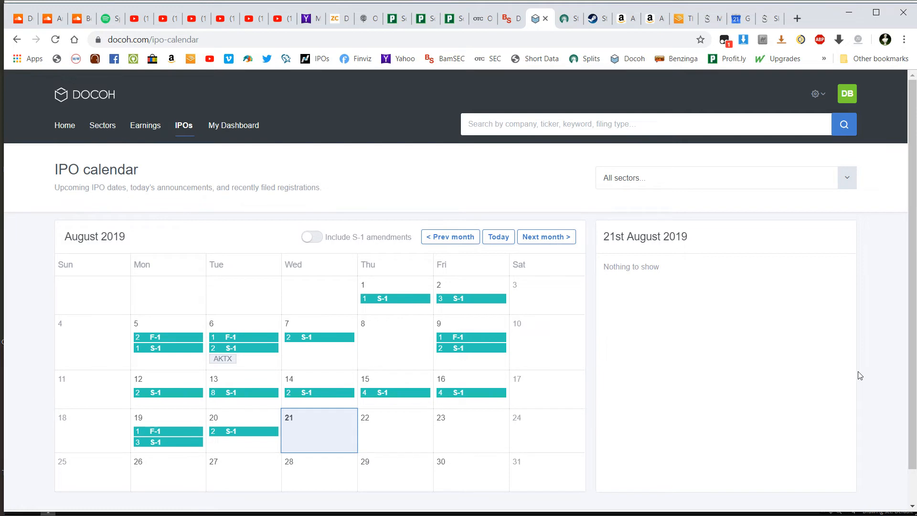
{"action": "left_click", "coordinate": [64, 125]}
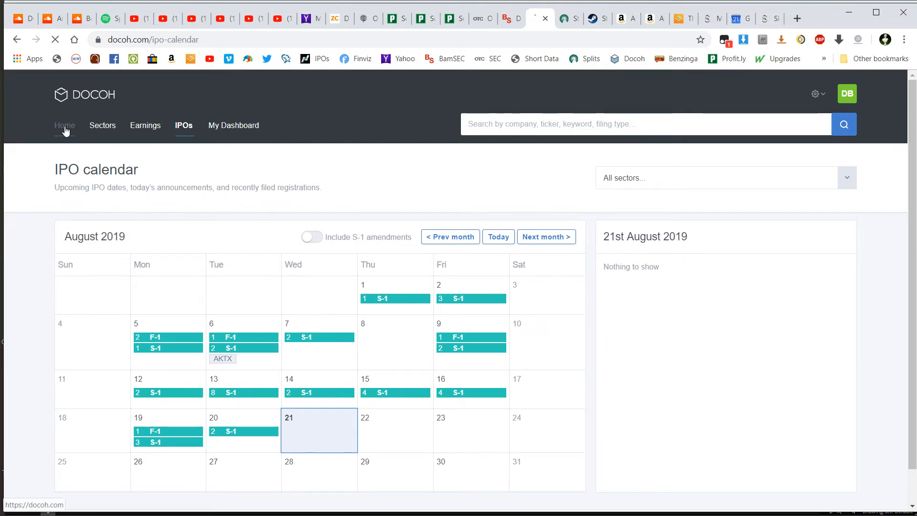
{"action": "left_click", "coordinate": [65, 125]}
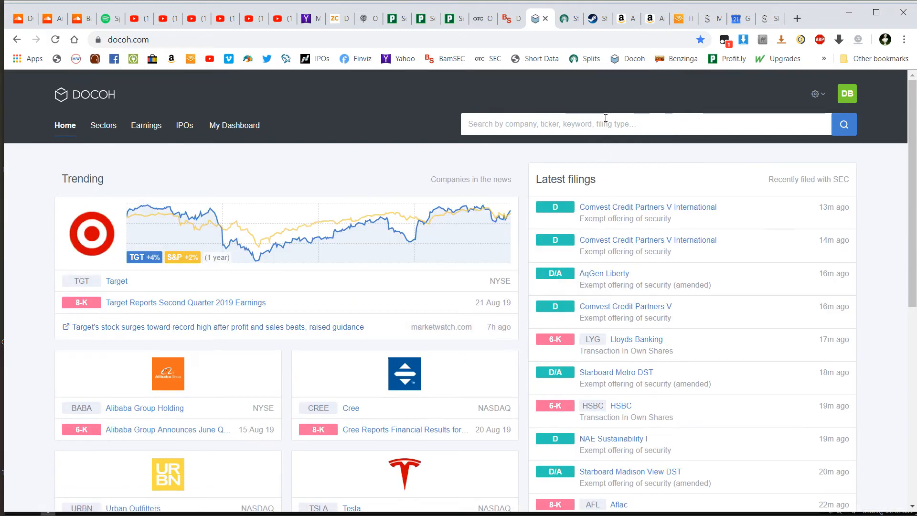
{"action": "left_click", "coordinate": [602, 124]}
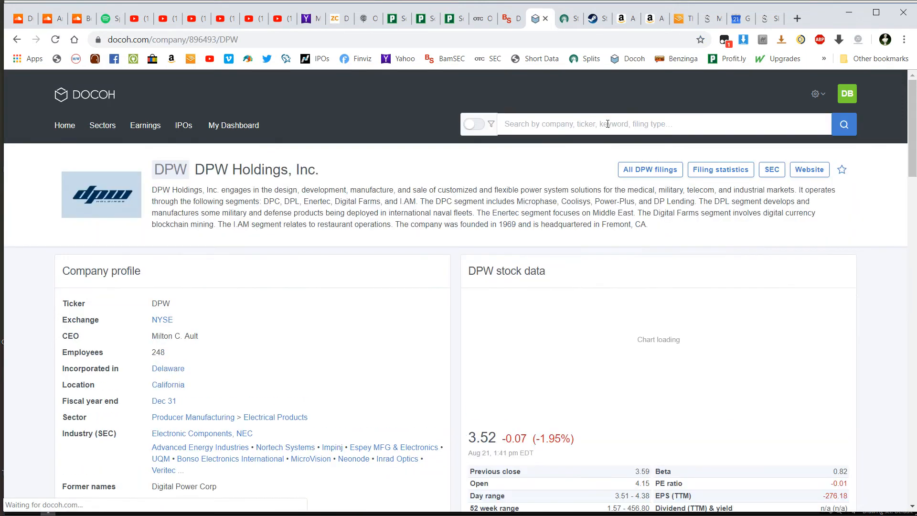
- Scroll down and click into the metric name filter box beside DPW's charts
{"action": "scroll", "scroll_direction": "down", "scroll_amount": 3}
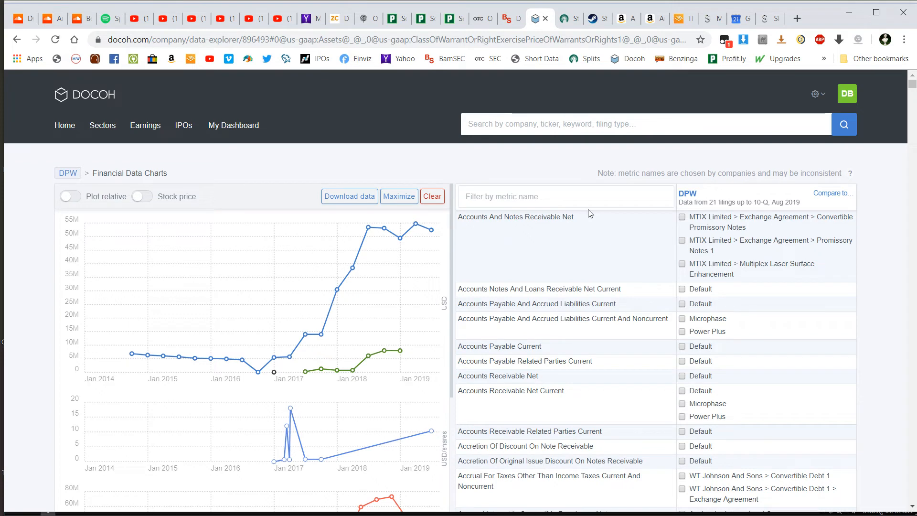
{"action": "left_click", "coordinate": [552, 196]}
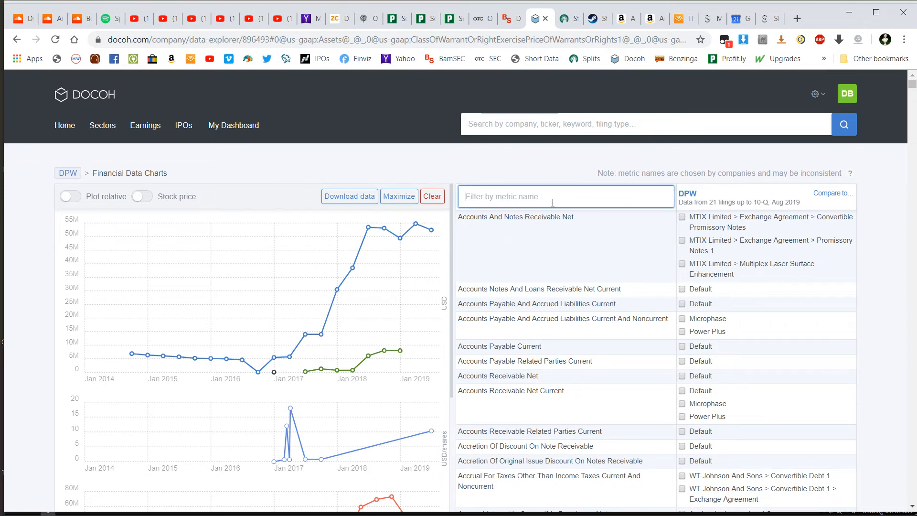
{"action": "mouse_move", "coordinate": [294, 297]}
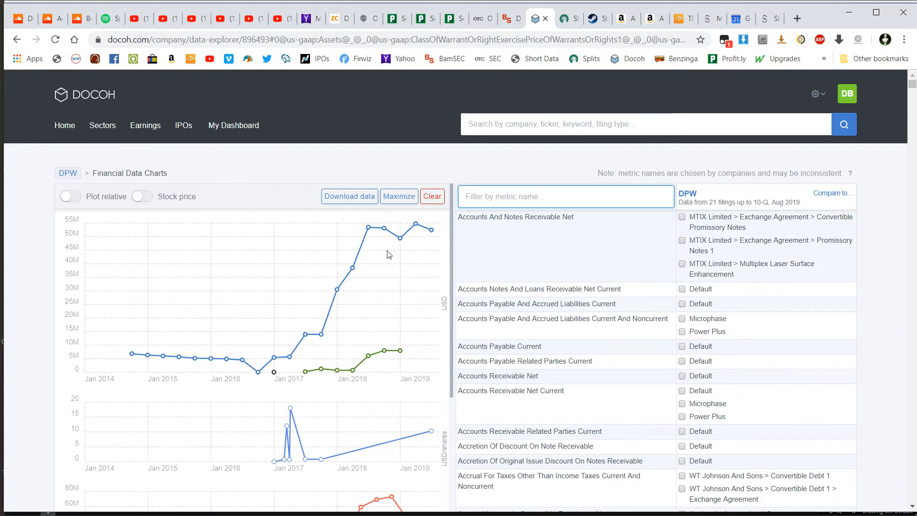
{"action": "mouse_move", "coordinate": [393, 265]}
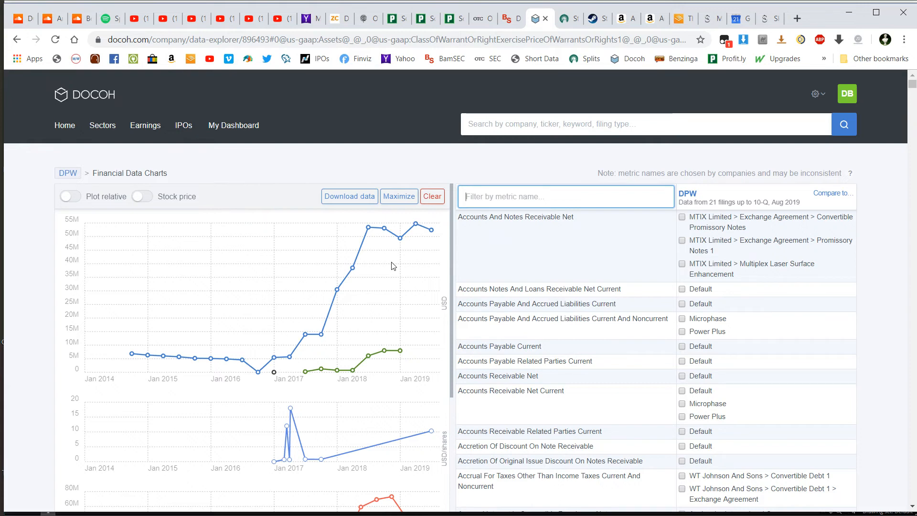
{"action": "left_click", "coordinate": [565, 195]}
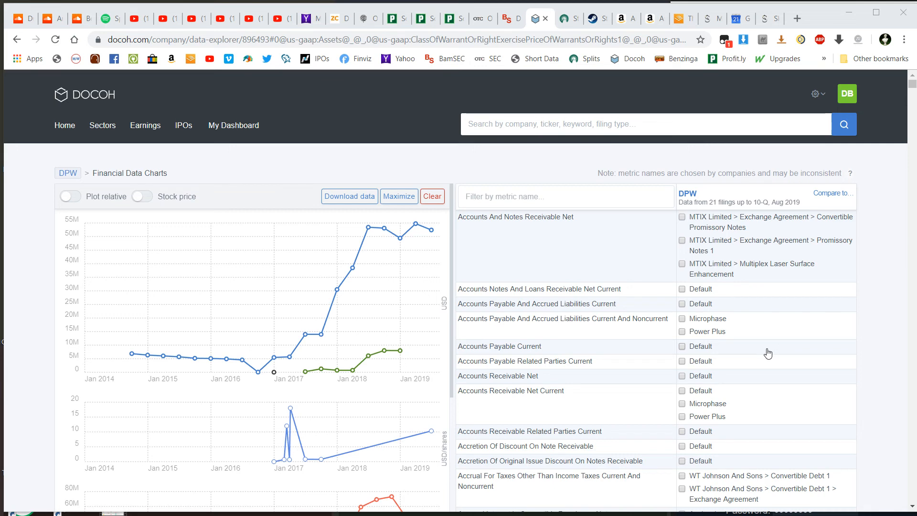
{"action": "mouse_move", "coordinate": [230, 280]}
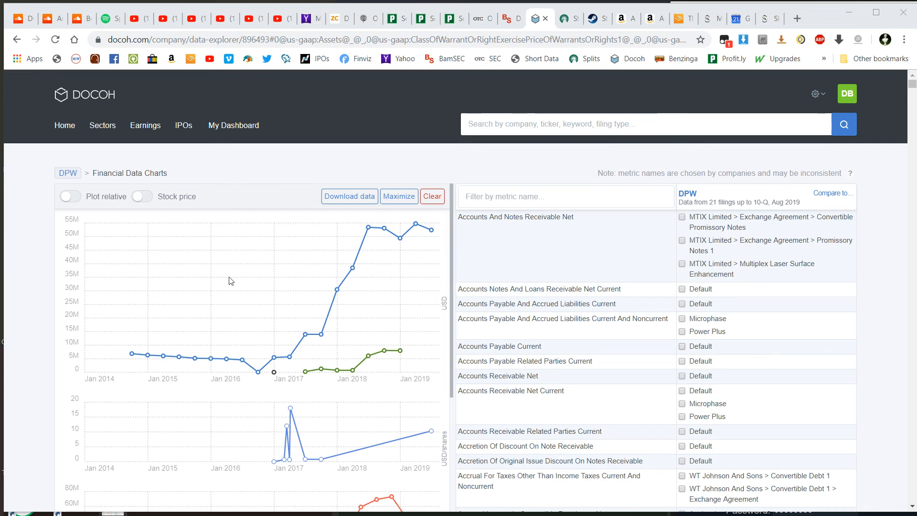
{"action": "mouse_move", "coordinate": [538, 336]}
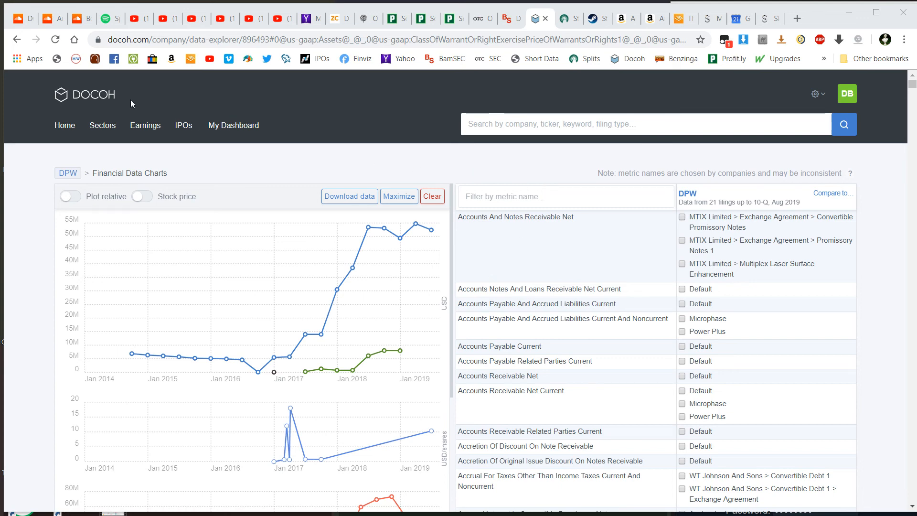
{"action": "mouse_move", "coordinate": [633, 292]}
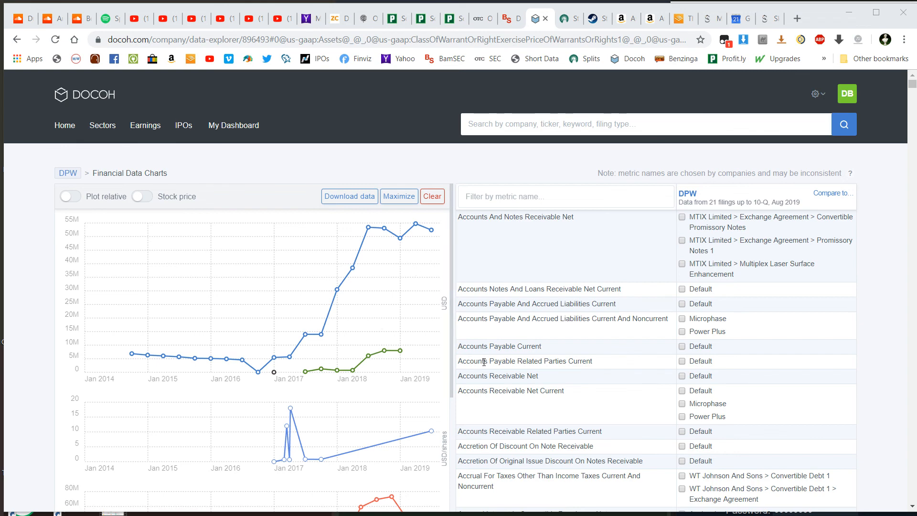
{"action": "mouse_move", "coordinate": [487, 370]}
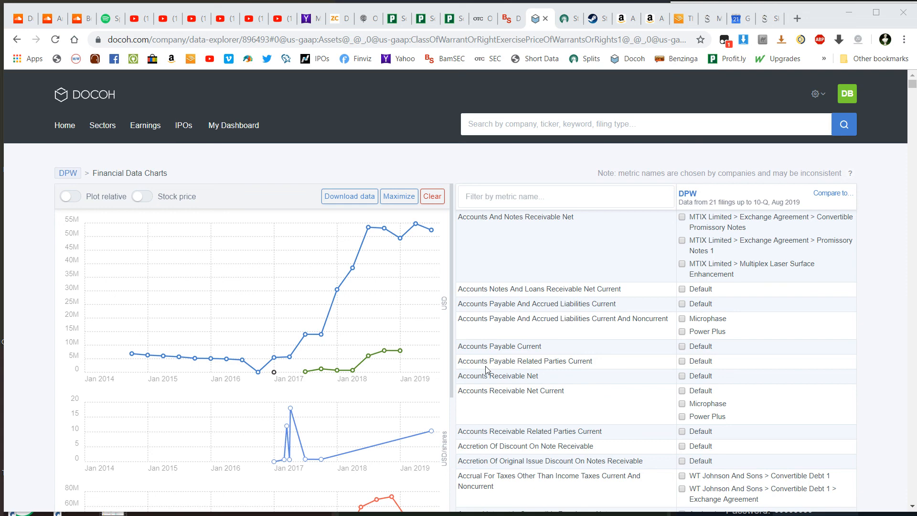
{"action": "mouse_move", "coordinate": [646, 252]}
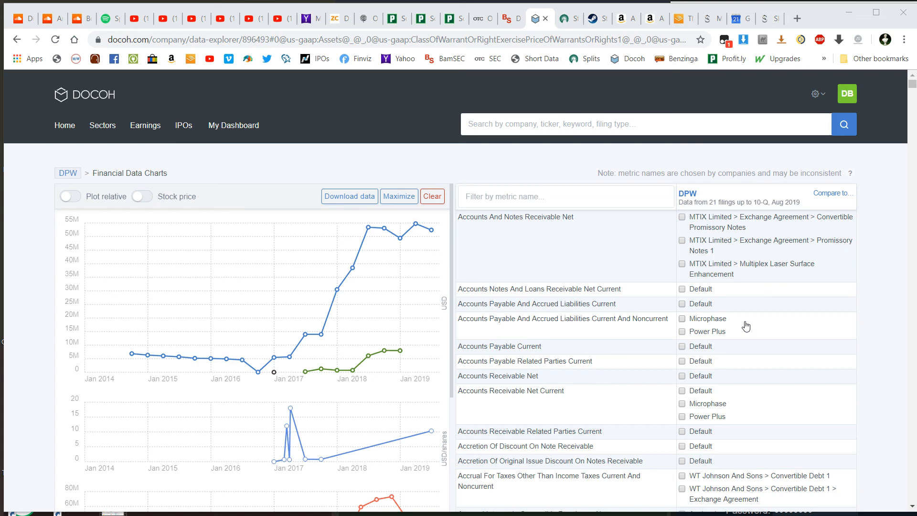
{"action": "mouse_move", "coordinate": [751, 323]}
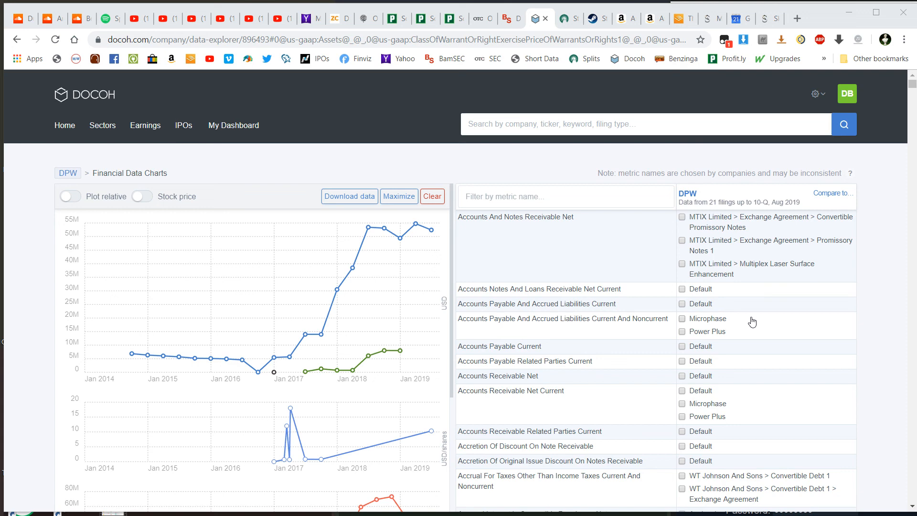